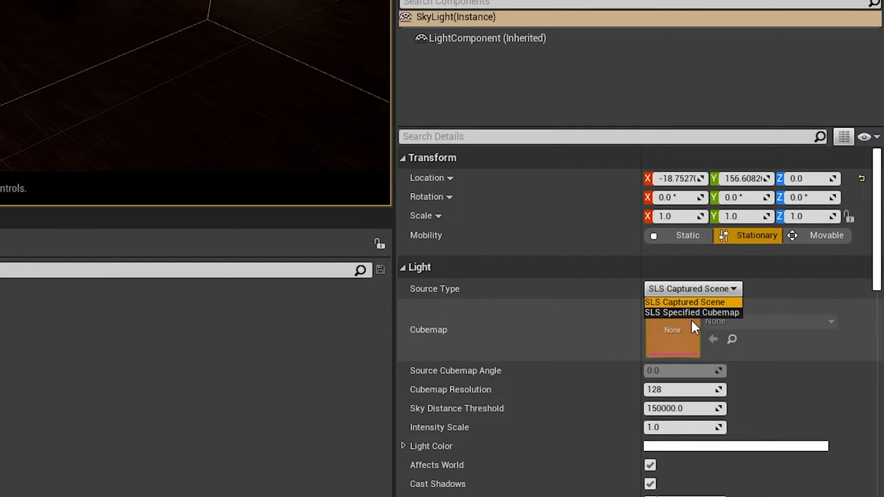
- Switch the Sky Light source to Specified Cubemap and browse the available cubemap textures
{"action": "left_click", "coordinate": [692, 312]}
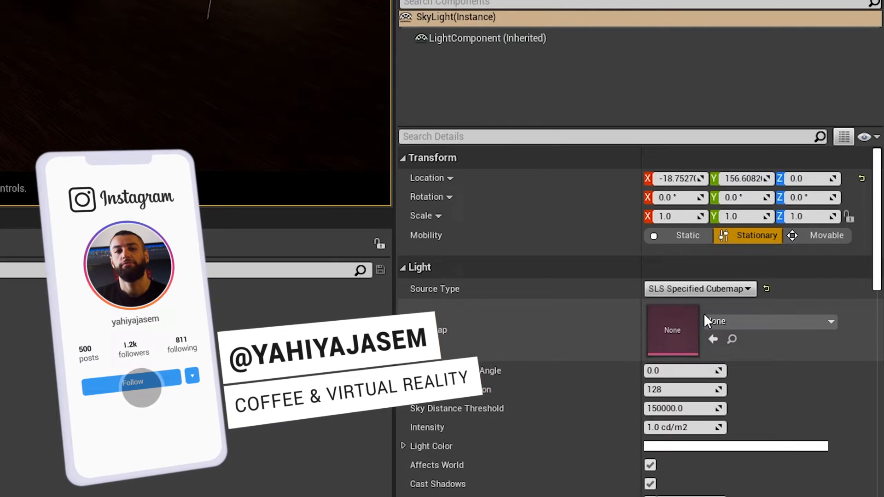
{"action": "left_click", "coordinate": [133, 381]}
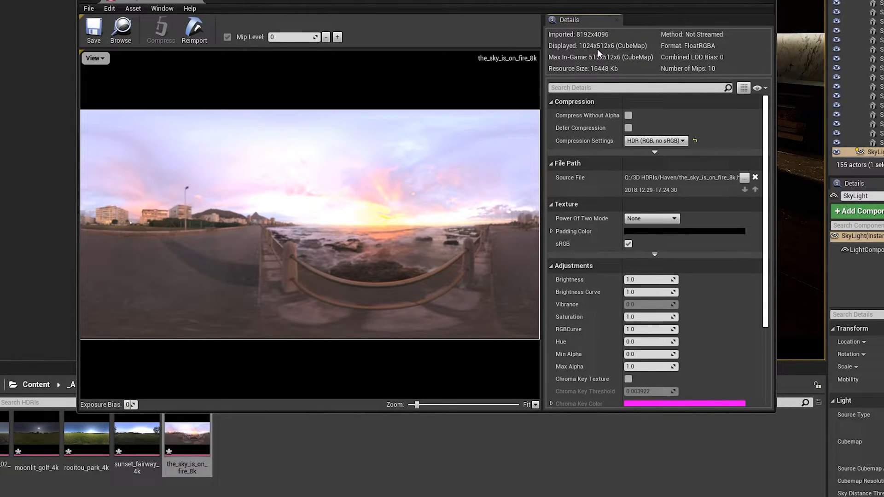
{"action": "mouse_move", "coordinate": [654, 140]}
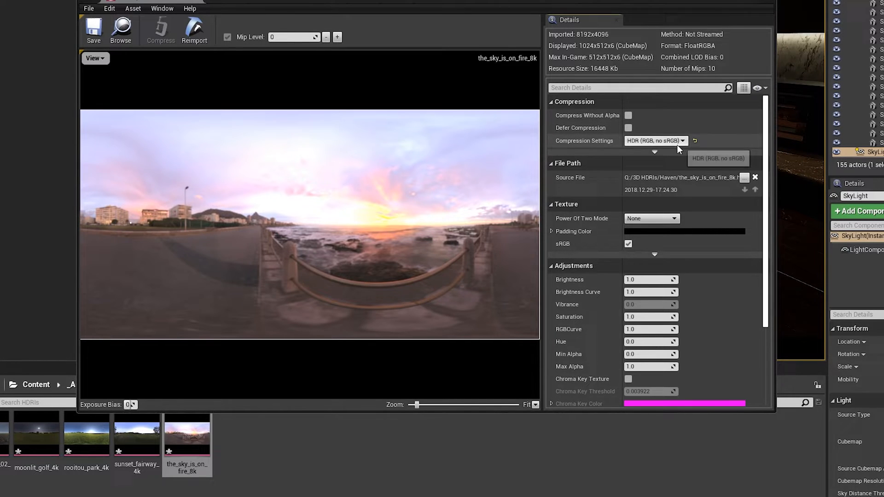
- Check the the_sky_is_on_fire_8k HDRI uses HDR (RGB, no sRGB) compression
{"action": "left_click", "coordinate": [655, 140]}
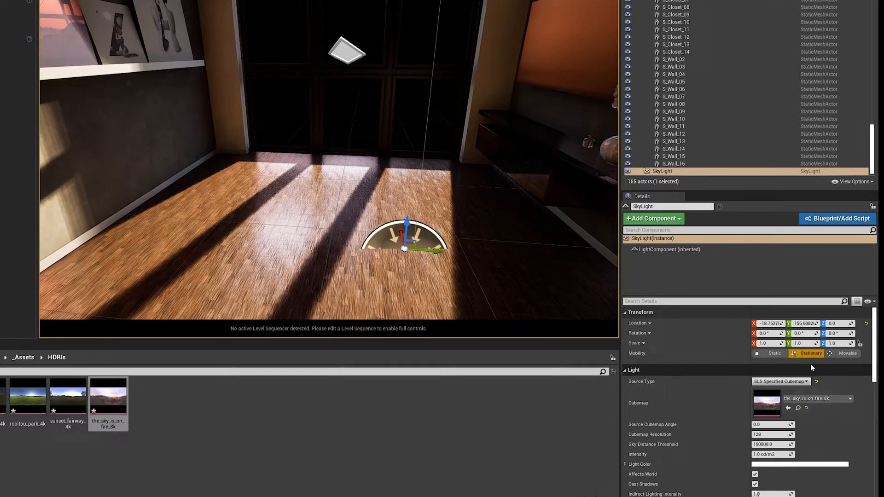
- Try Static mobility on the Sky Light, then return it to Stationary
{"action": "left_click", "coordinate": [775, 354]}
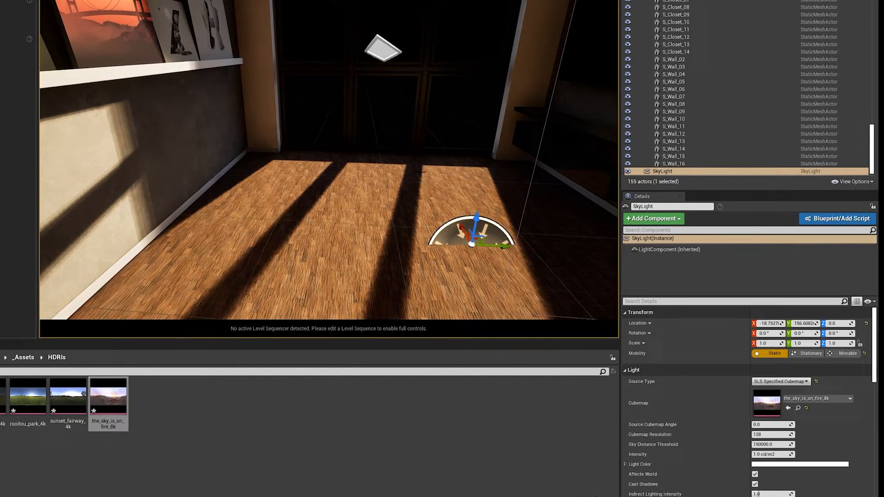
{"action": "left_click", "coordinate": [809, 353]}
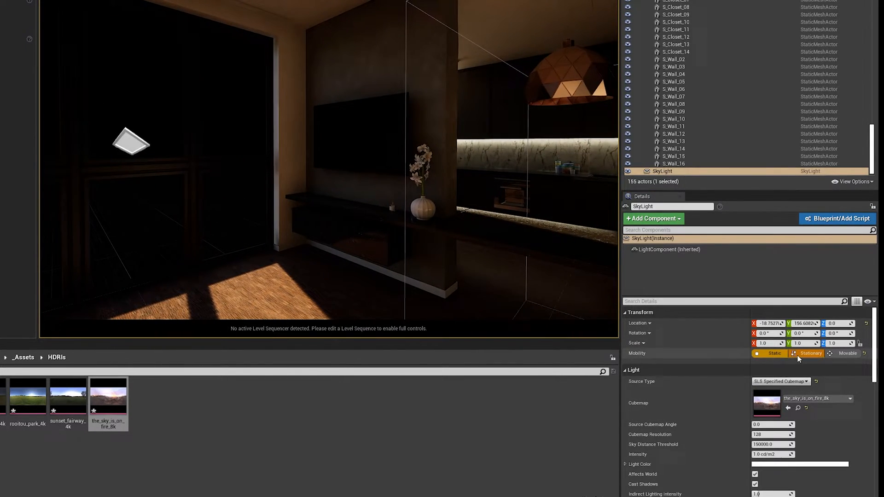
{"action": "left_click", "coordinate": [807, 354]}
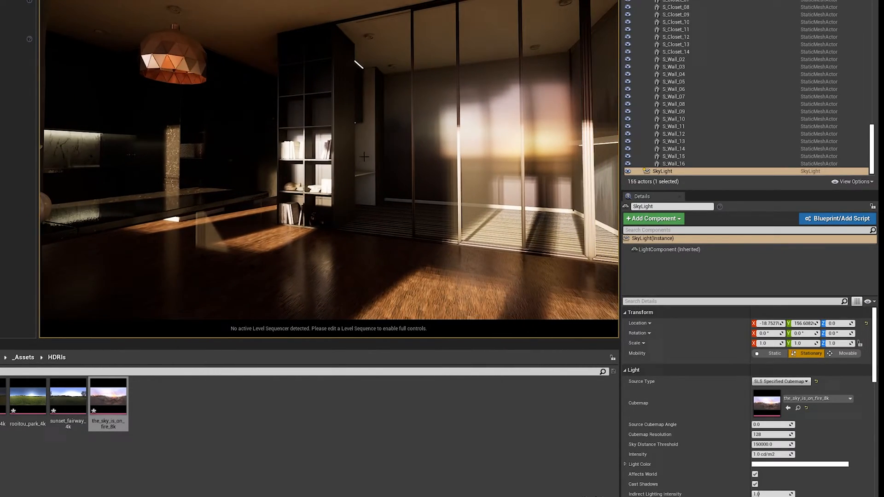
{"action": "left_click", "coordinate": [391, 39]}
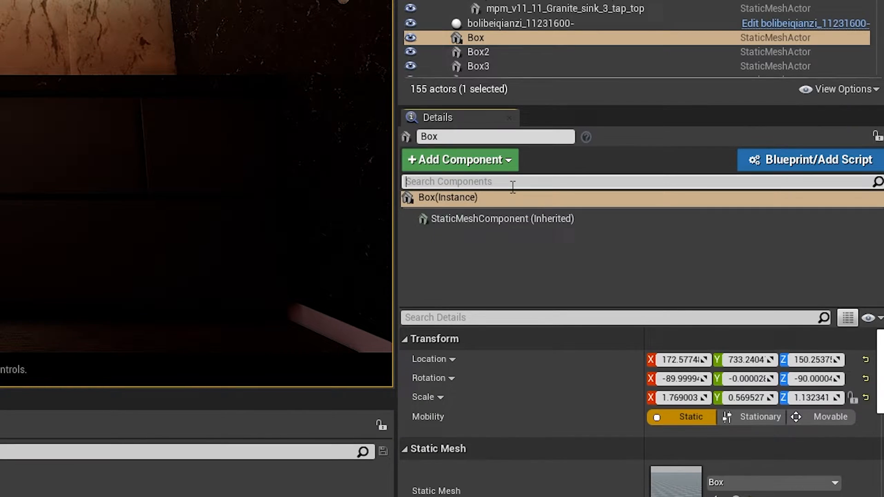
- Filter the Box mesh details for 'static' and expand the Create Blocking Volume options
{"action": "type", "text": "stat"}
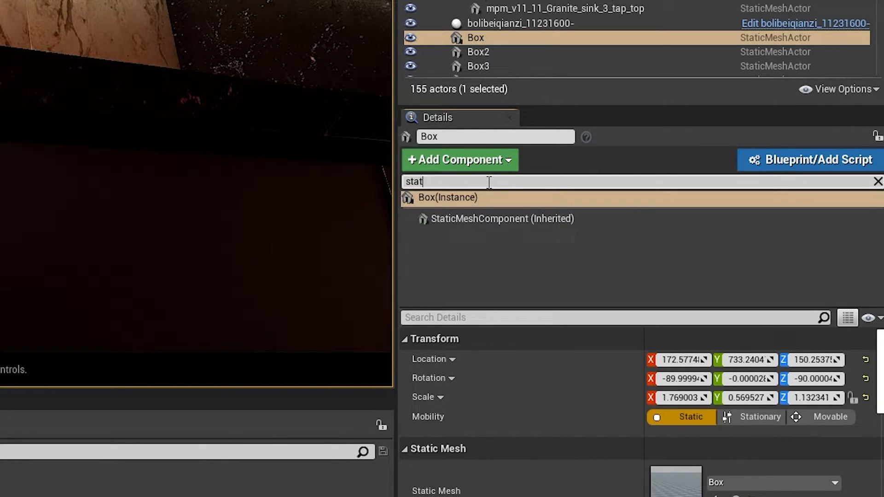
{"action": "key", "text": "Backspace"}
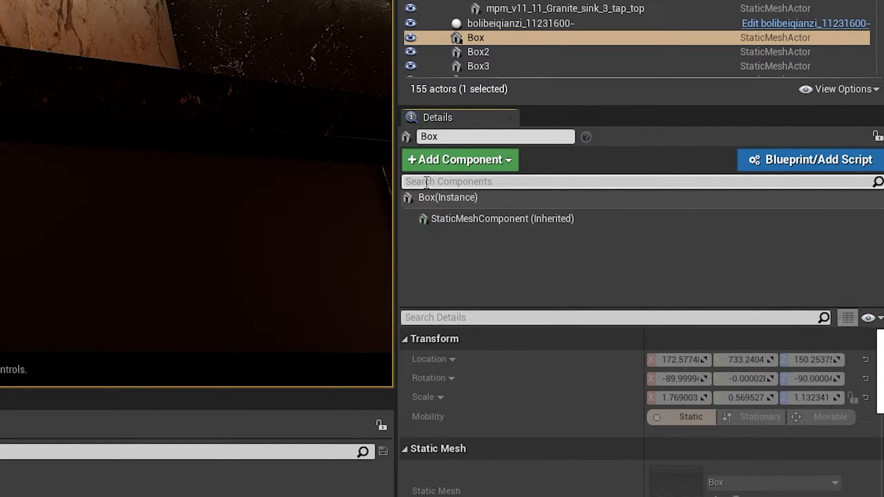
{"action": "mouse_move", "coordinate": [453, 178]}
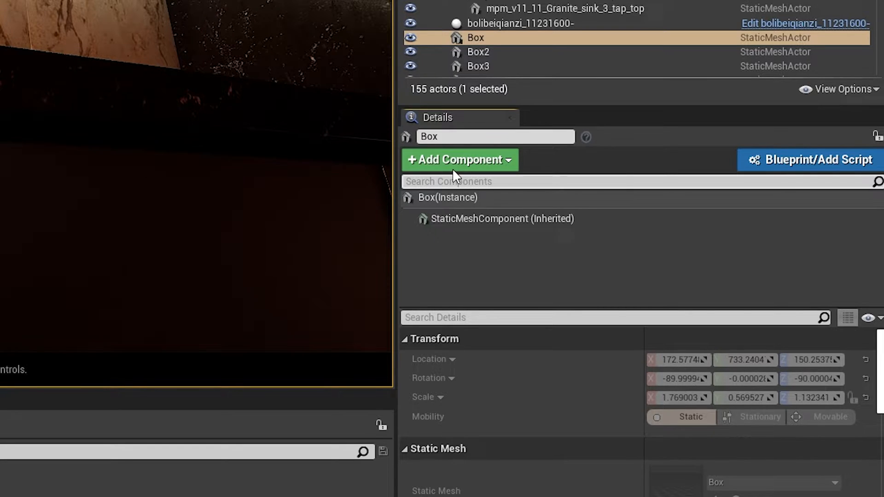
{"action": "type", "text": "staic"}
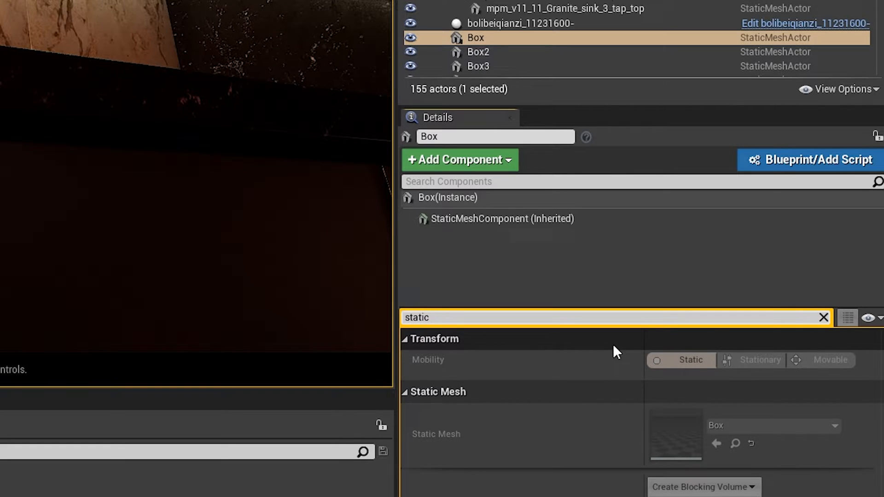
{"action": "left_click", "coordinate": [690, 360]}
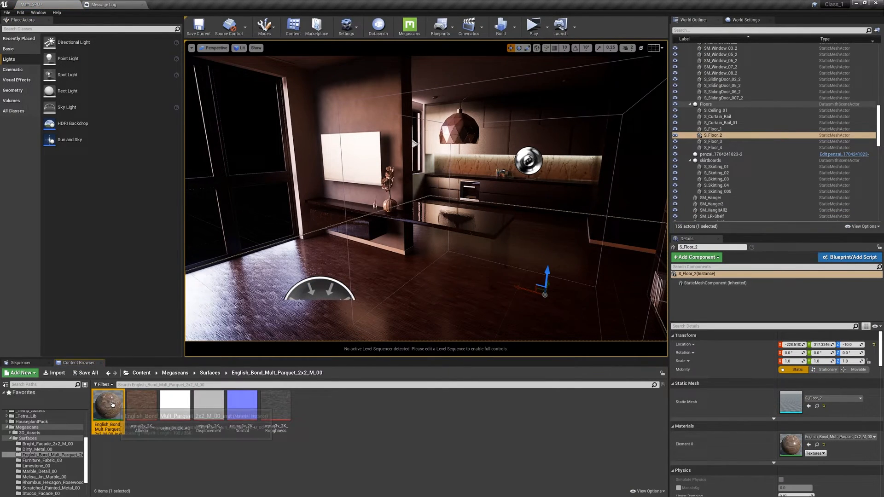
{"action": "mouse_move", "coordinate": [109, 405]}
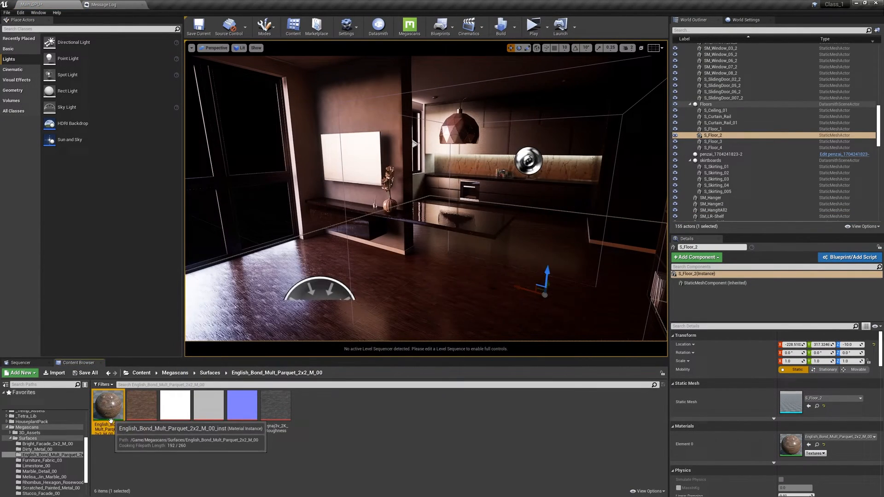
- Create a material instance of English_Bond_Mult_Parquet in the Megascans surface folder
{"action": "left_click", "coordinate": [142, 405]}
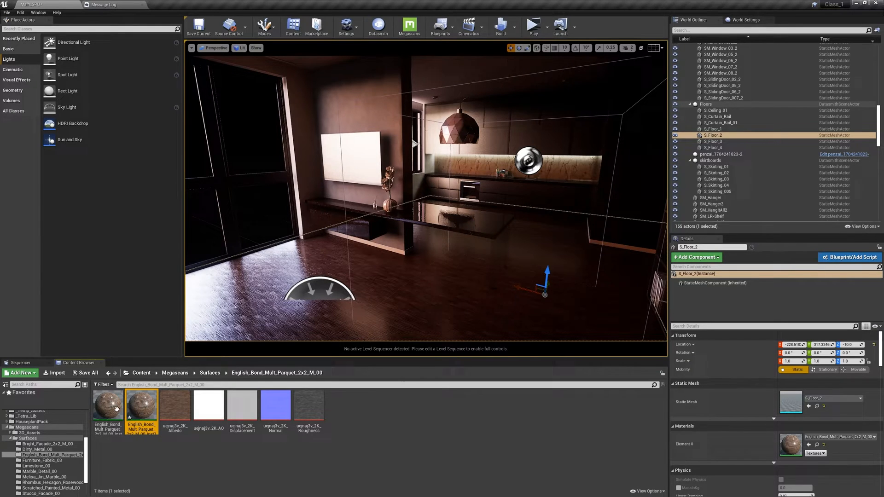
{"action": "mouse_move", "coordinate": [141, 405]}
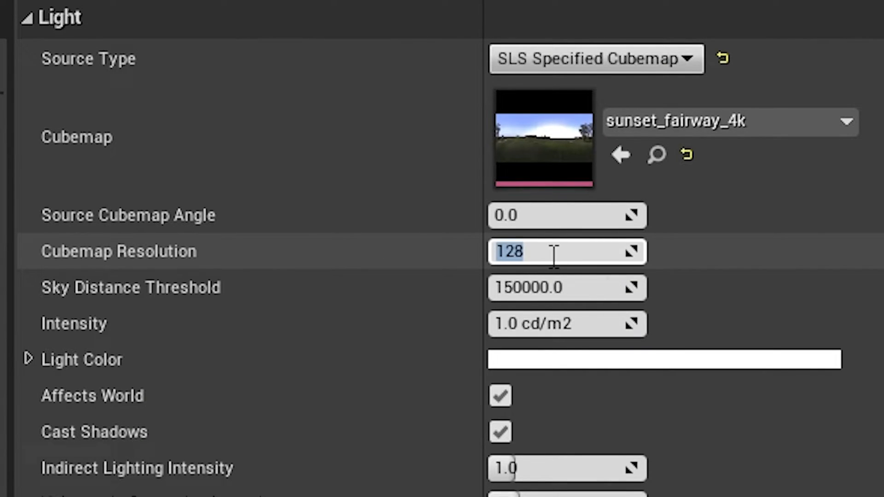
- Set Sky Light cubemap resolution 1024 and indirect lighting intensity 4.0, then build lighting
{"action": "type", "text": "1024"}
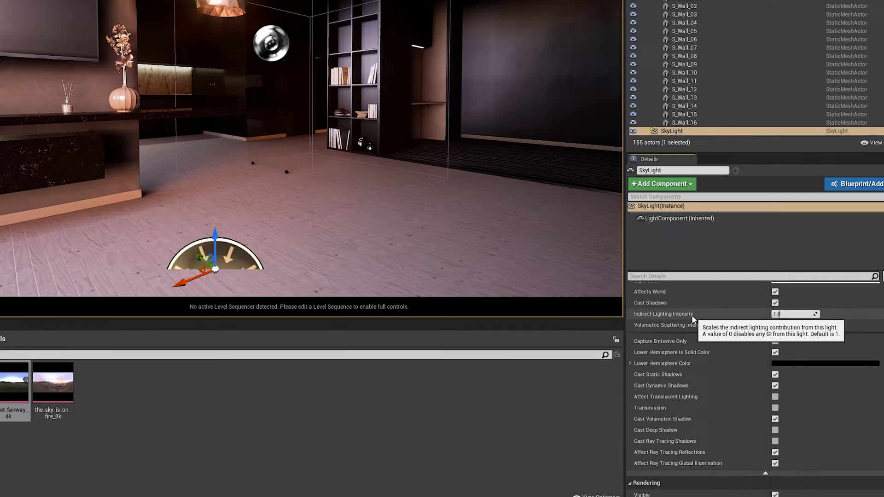
{"action": "type", "text": "4.0"}
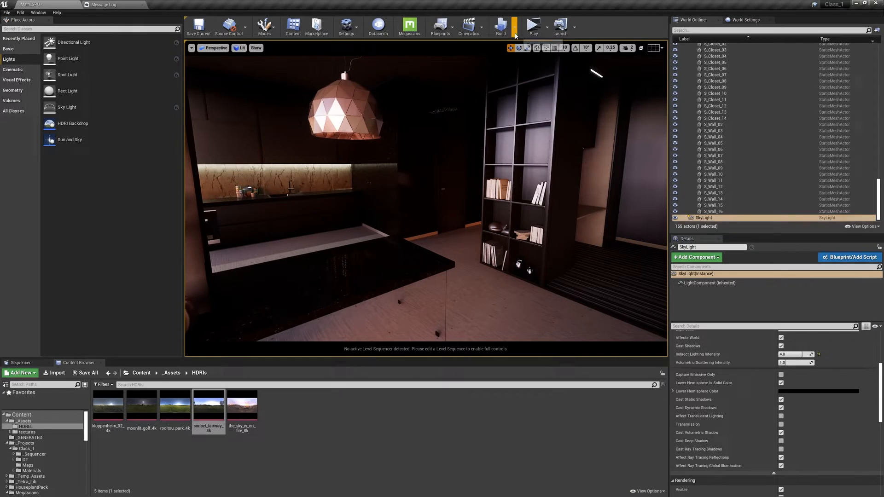
{"action": "left_click", "coordinate": [499, 26]}
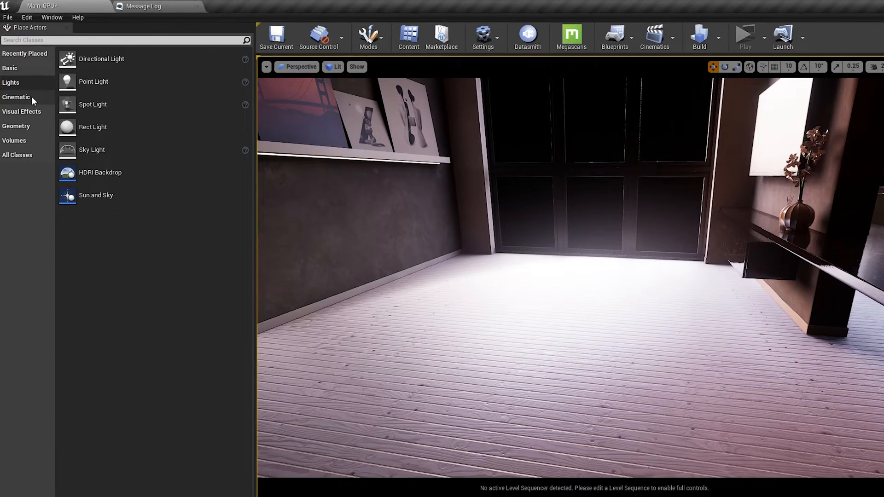
- Place Sphere Reflection Capture actors from the Visual Effects category into the room
{"action": "left_click", "coordinate": [21, 111]}
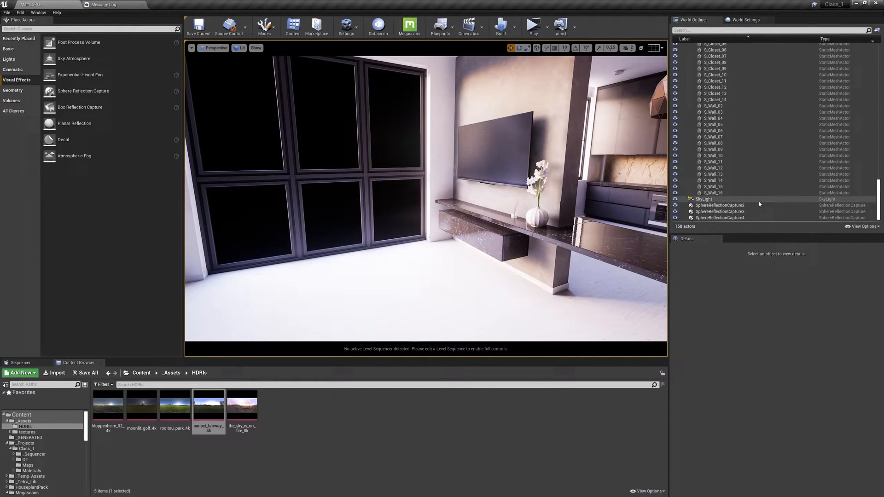
{"action": "left_click", "coordinate": [703, 199]}
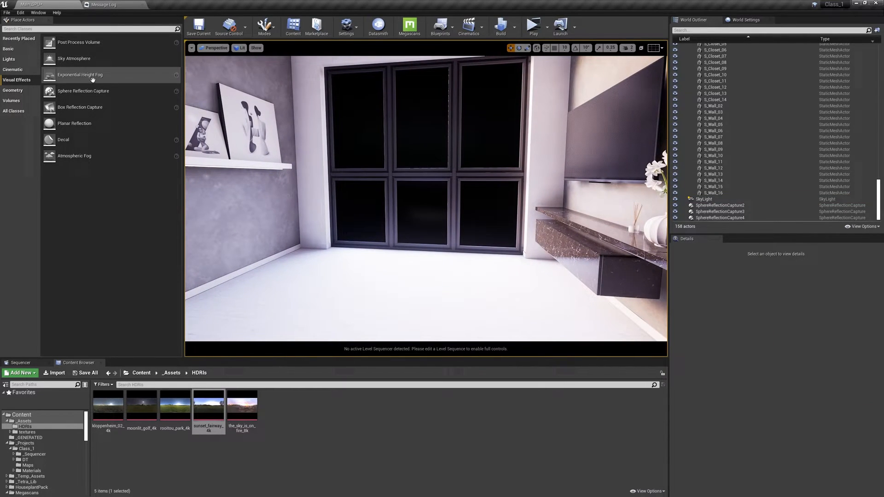
- Drop an Exponential Height Fog actor into the level and select the Sky Light
{"action": "left_click", "coordinate": [80, 74]}
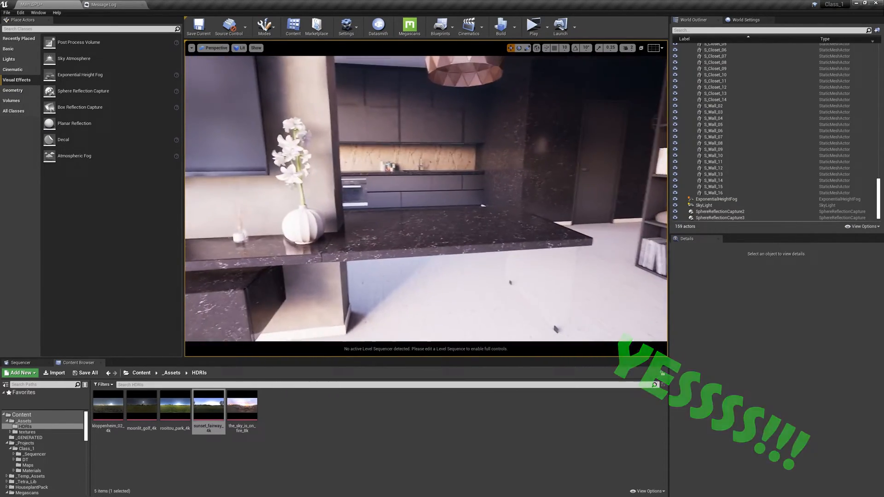
{"action": "left_click", "coordinate": [703, 205]}
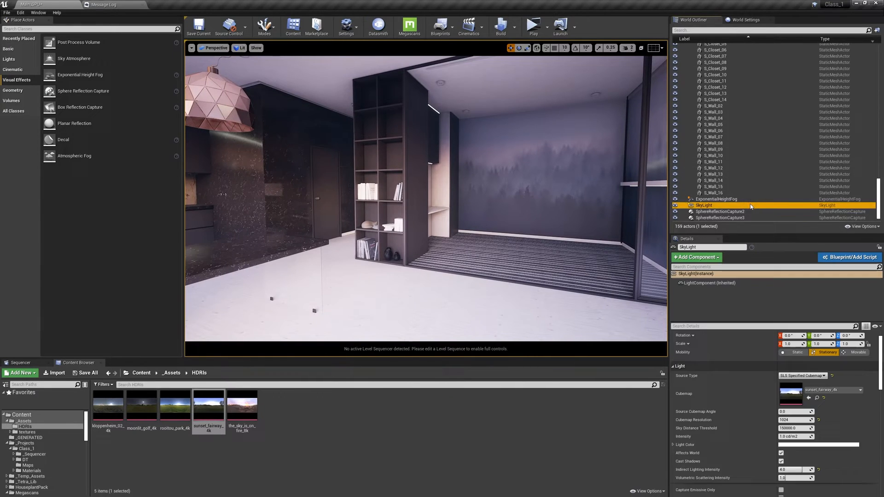
{"action": "left_click", "coordinate": [716, 199]}
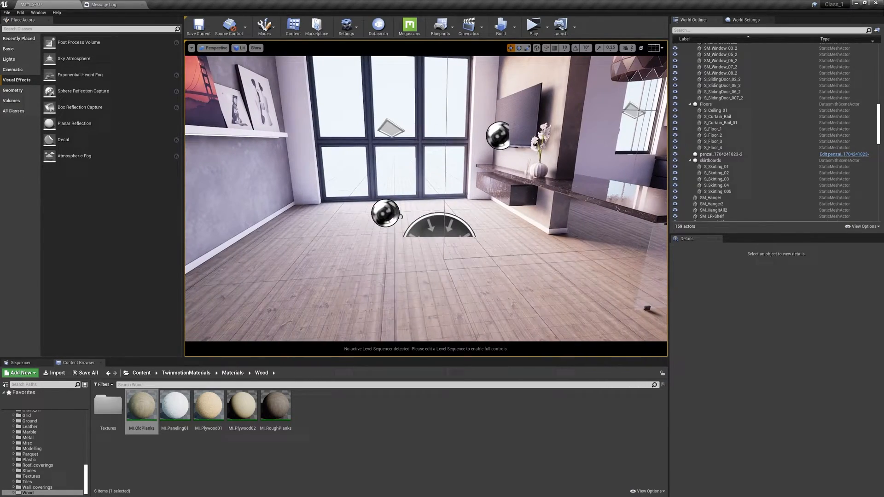
- Add an HDRI Backdrop from the Lights category with an HDRI cubemap assigned
{"action": "left_click", "coordinate": [703, 198]}
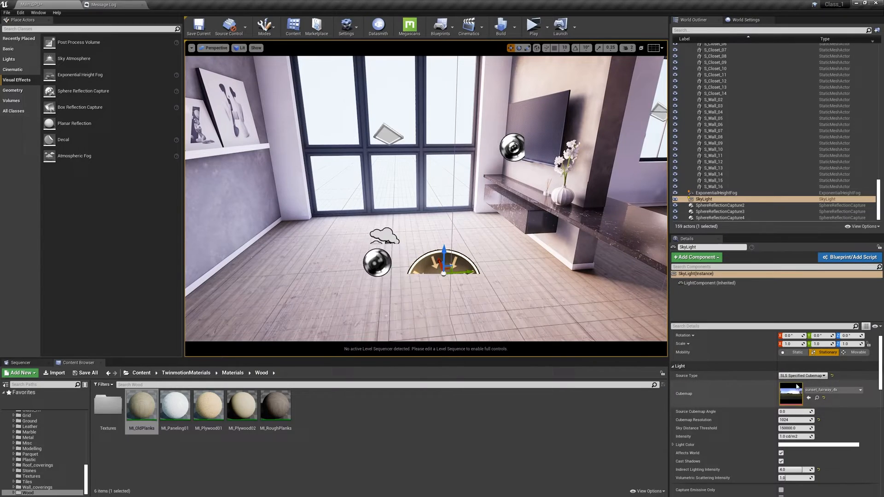
{"action": "left_click", "coordinate": [9, 59]}
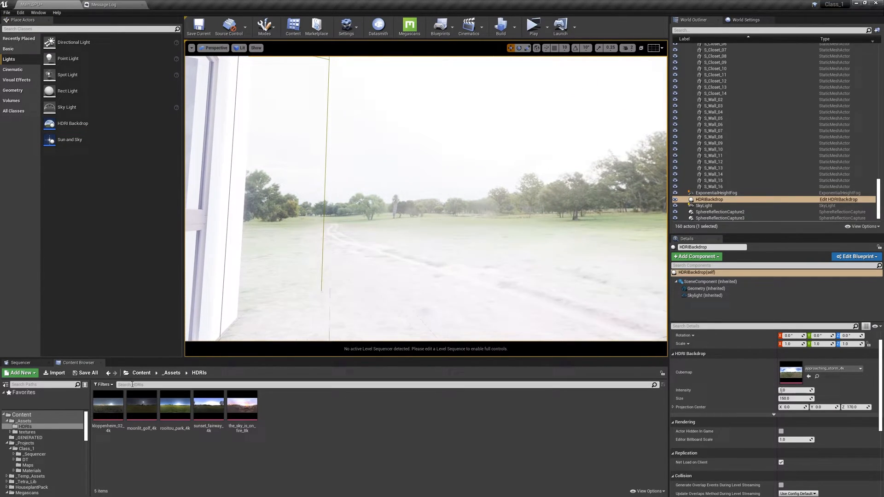
{"action": "left_click", "coordinate": [208, 406]}
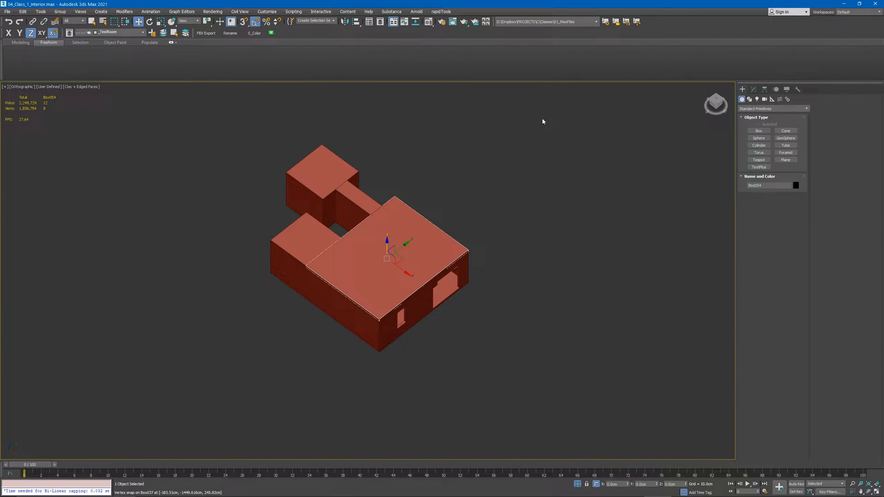
- Bulk-rename the room objects to numbered S_TestMesh_ names via Rename Objects
{"action": "left_click", "coordinate": [231, 33]}
{"action": "type", "text": "S"}
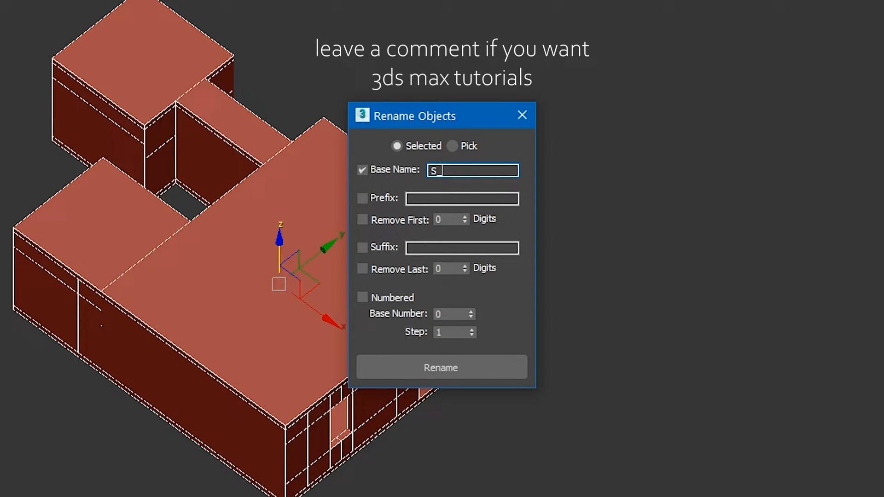
{"action": "type", "text": "_TestMesh_"}
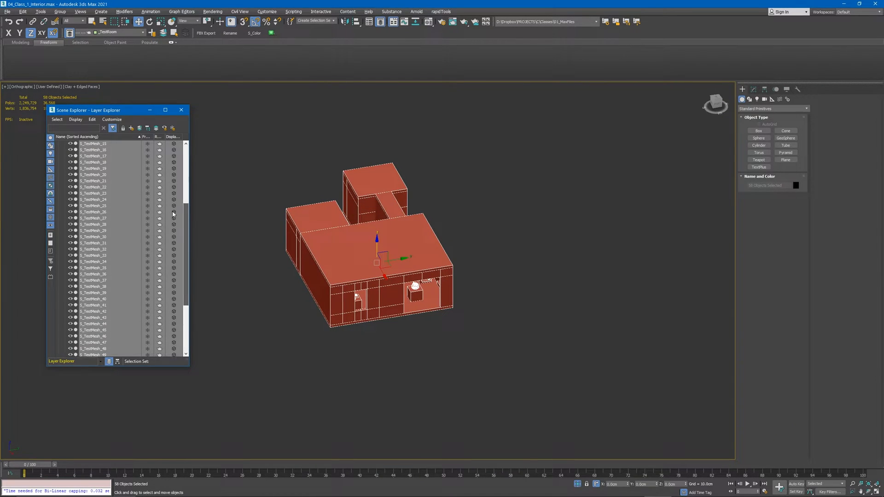
{"action": "left_click", "coordinate": [180, 109]}
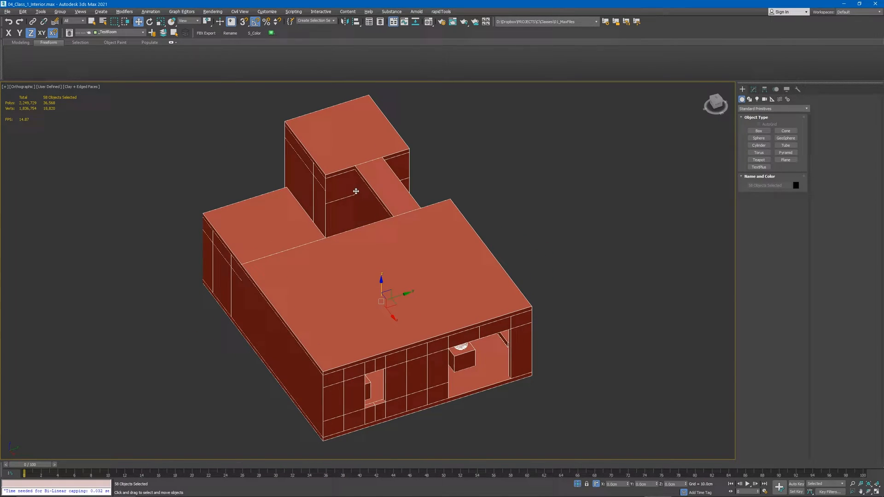
- Export the selected room objects from 3ds Max into the Test folder under DT_TEMP
{"action": "left_click", "coordinate": [206, 33]}
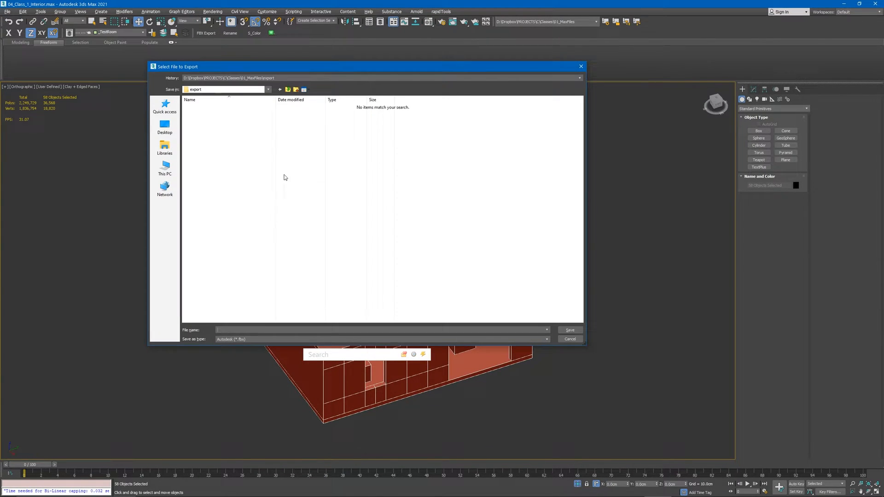
{"action": "mouse_move", "coordinate": [206, 187]}
{"action": "type", "text": "Test"}
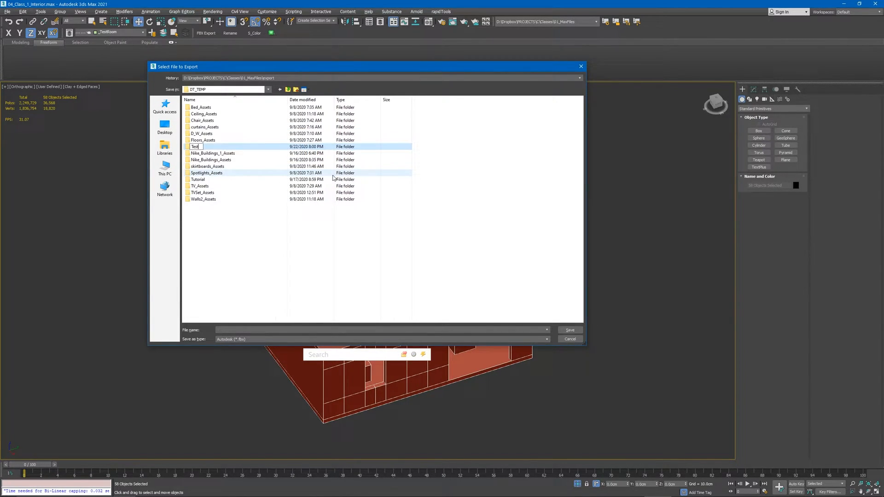
{"action": "left_click", "coordinate": [544, 338]}
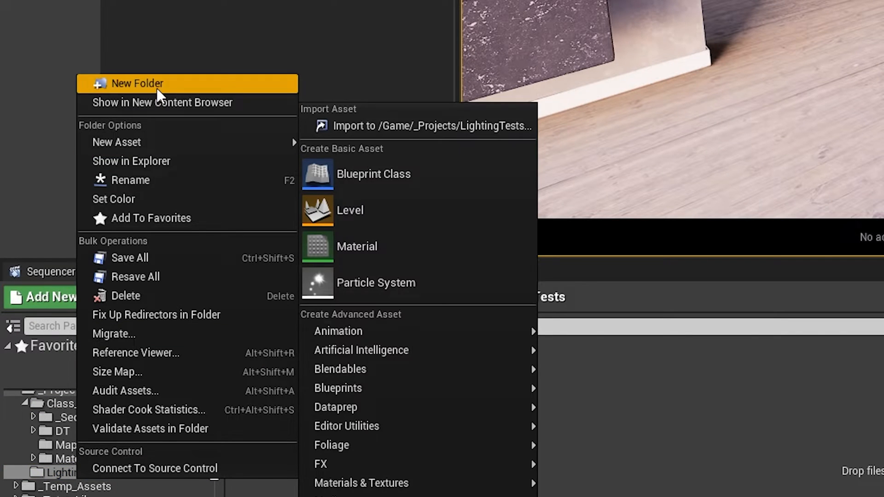
- Create a Maps subfolder inside the LightingTests folder in the Content Browser
{"action": "left_click", "coordinate": [137, 82]}
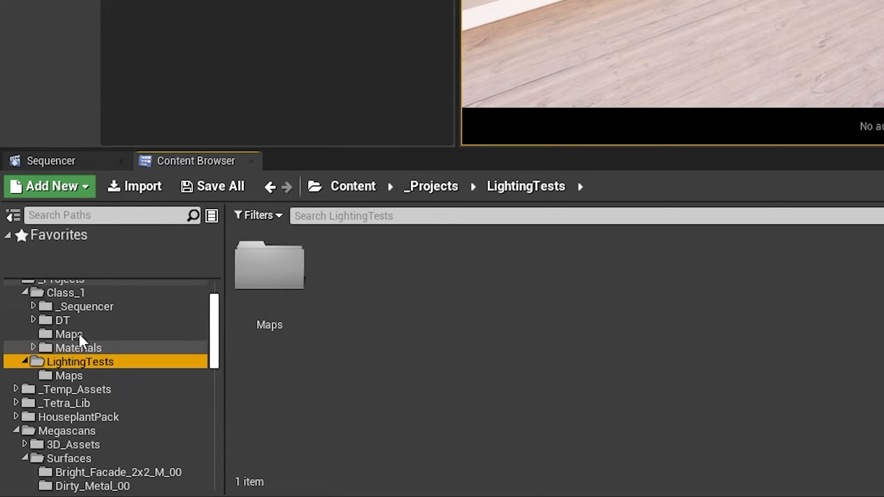
{"action": "right_click", "coordinate": [79, 361]}
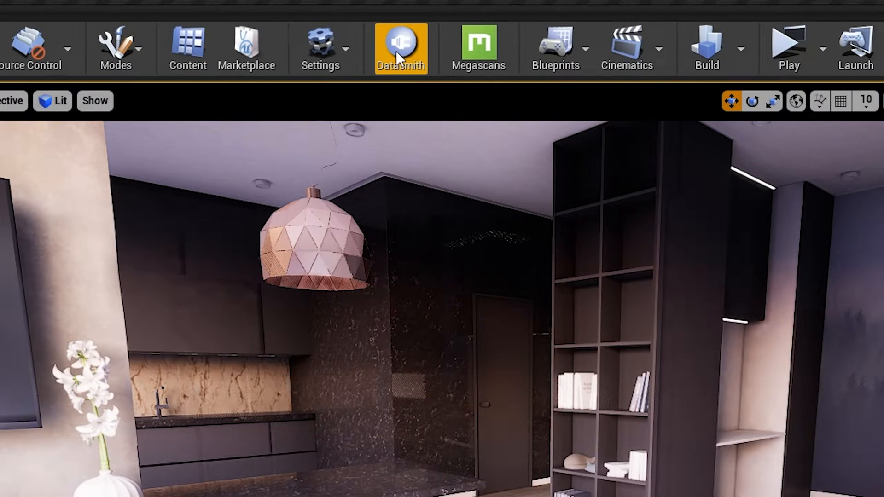
{"action": "left_click", "coordinate": [401, 42]}
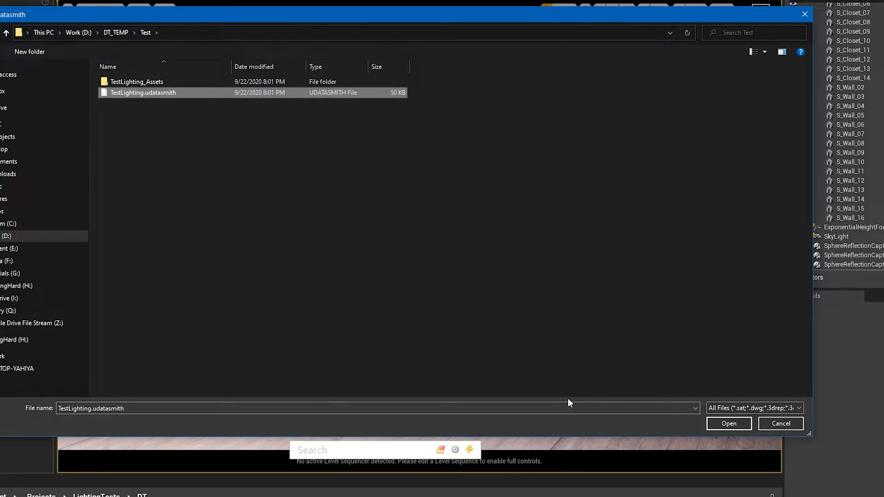
{"action": "left_click", "coordinate": [727, 423]}
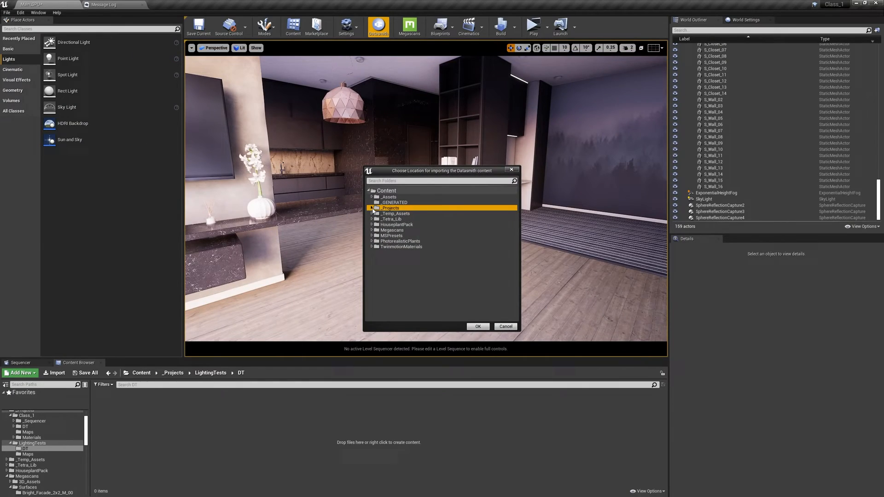
{"action": "left_click", "coordinate": [477, 326]}
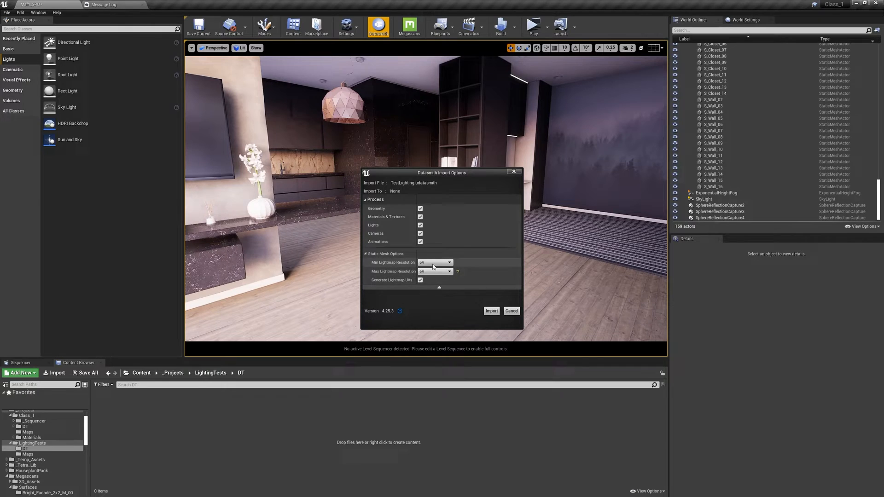
{"action": "left_click", "coordinate": [491, 311]}
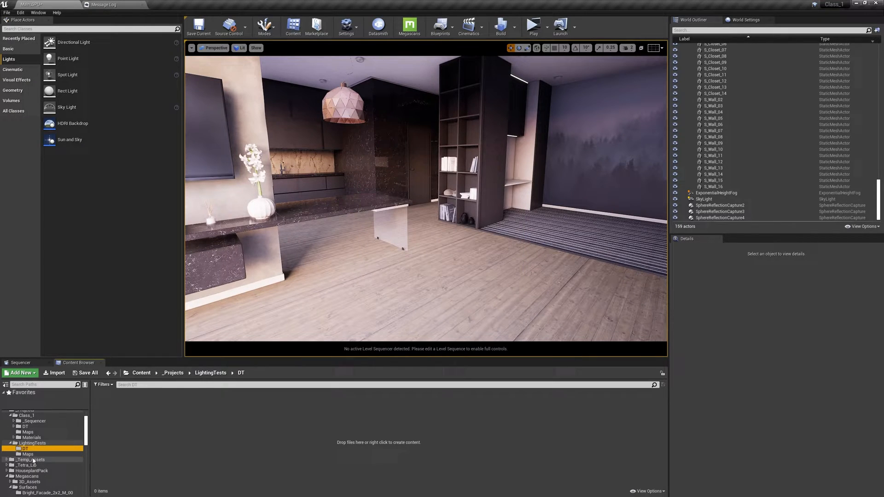
- Create a new Level asset named Map in the Maps folder and open it
{"action": "right_click", "coordinate": [378, 442]}
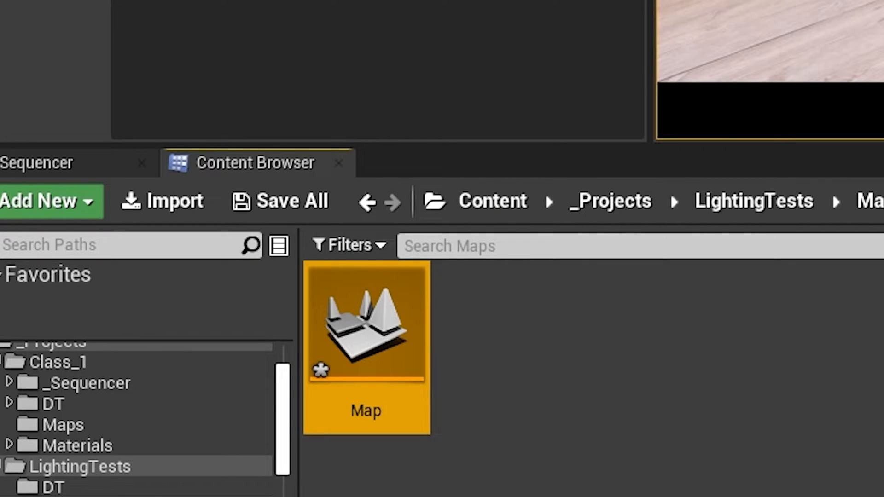
{"action": "double_click", "coordinate": [367, 327]}
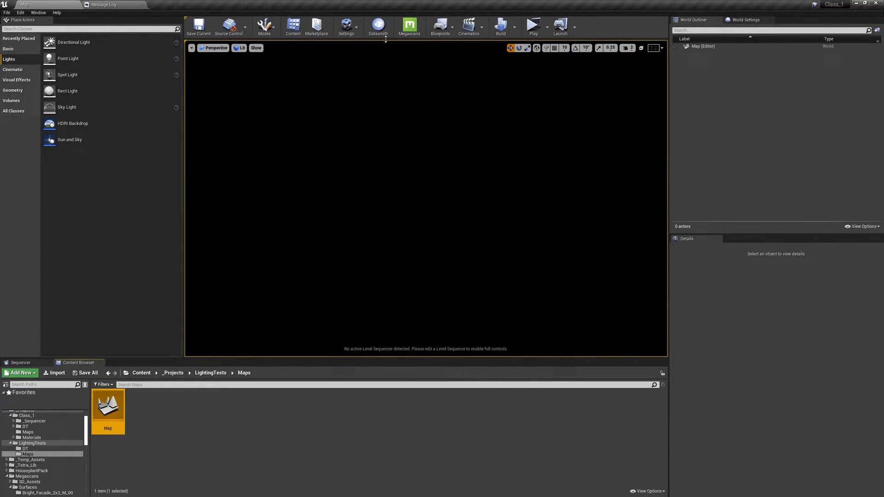
- Import TestLighting.udatasmith with only Geometry checked, bringing in the S_TestMesh actors
{"action": "left_click", "coordinate": [378, 26]}
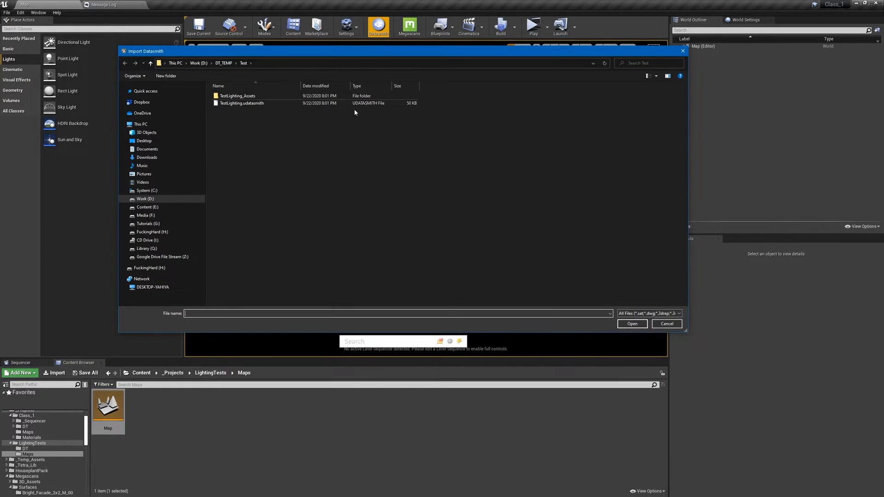
{"action": "left_click", "coordinate": [241, 103]}
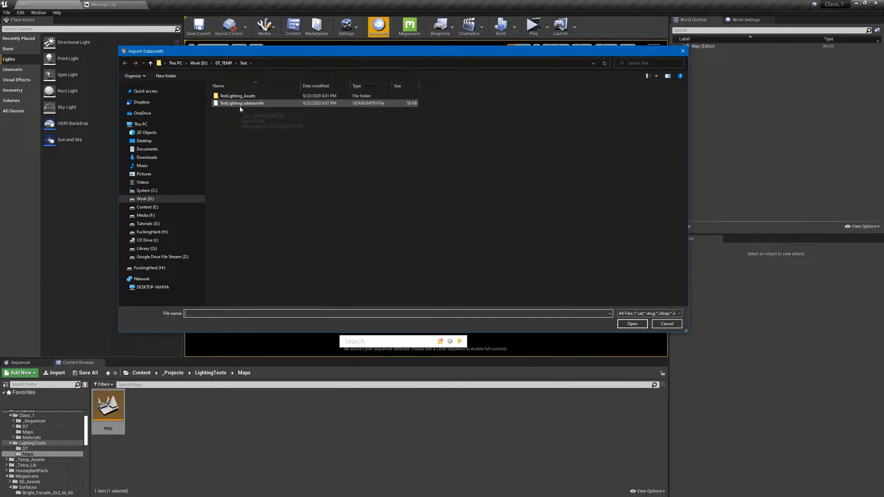
{"action": "left_click", "coordinate": [632, 323]}
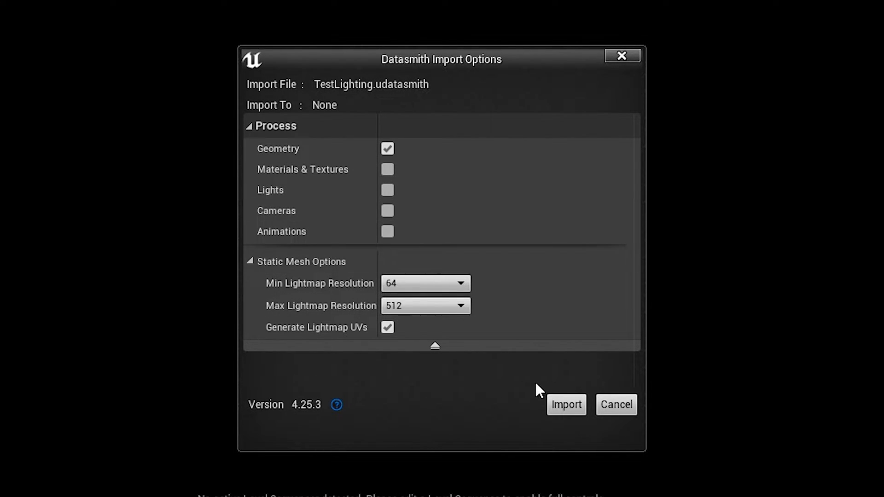
{"action": "left_click", "coordinate": [565, 404]}
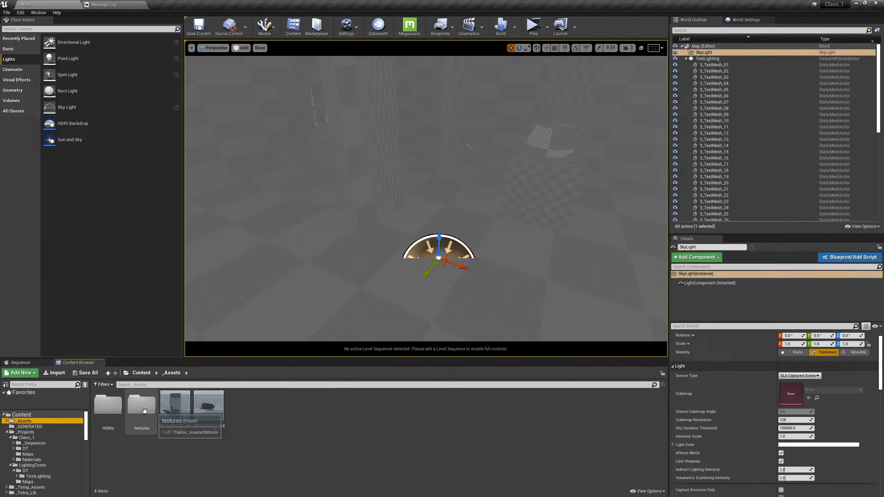
- Set the Sky Light to SLS Specified Cubemap using rooftop_park_4k, then start a lighting build
{"action": "double_click", "coordinate": [108, 402]}
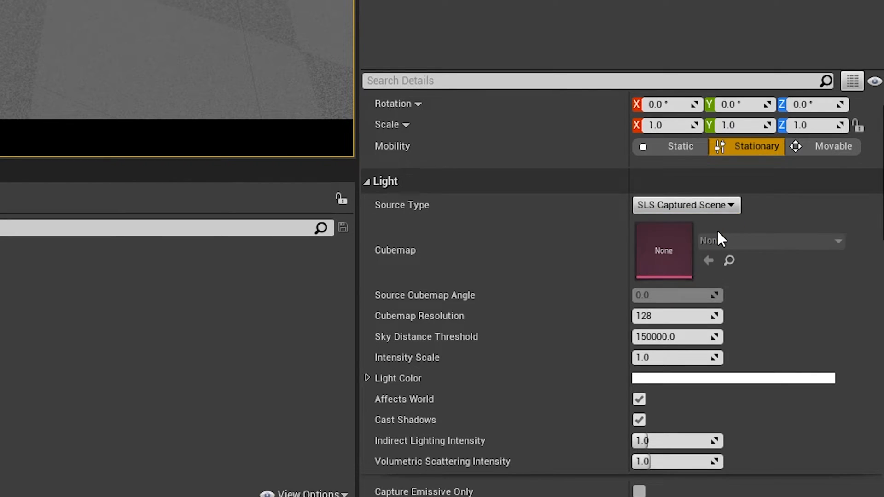
{"action": "left_click", "coordinate": [685, 205]}
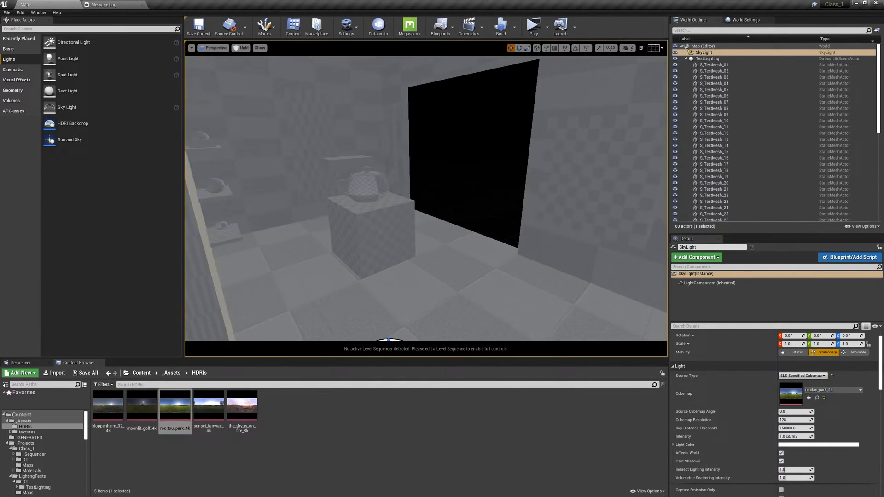
{"action": "left_click", "coordinate": [241, 47]}
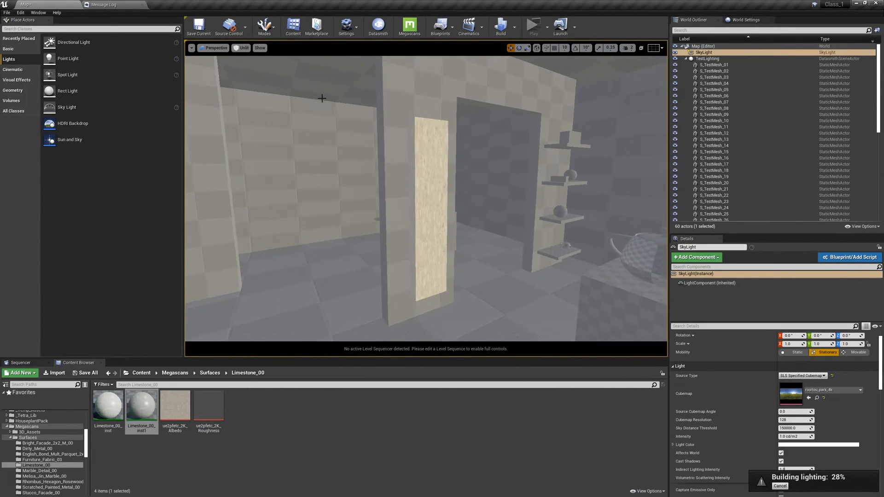
- Compare the baked result across Lit, Unlit and Lighting Only view modes, ending on Lighting Only
{"action": "left_click", "coordinate": [242, 47]}
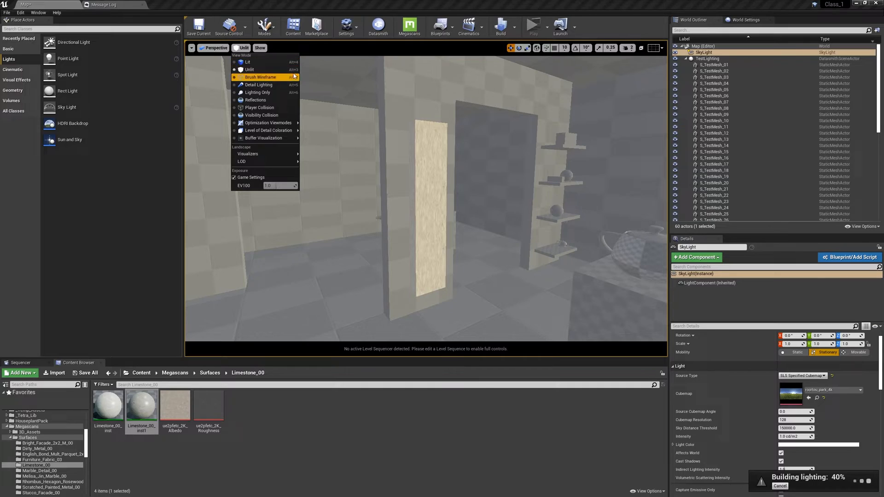
{"action": "left_click", "coordinate": [261, 77]}
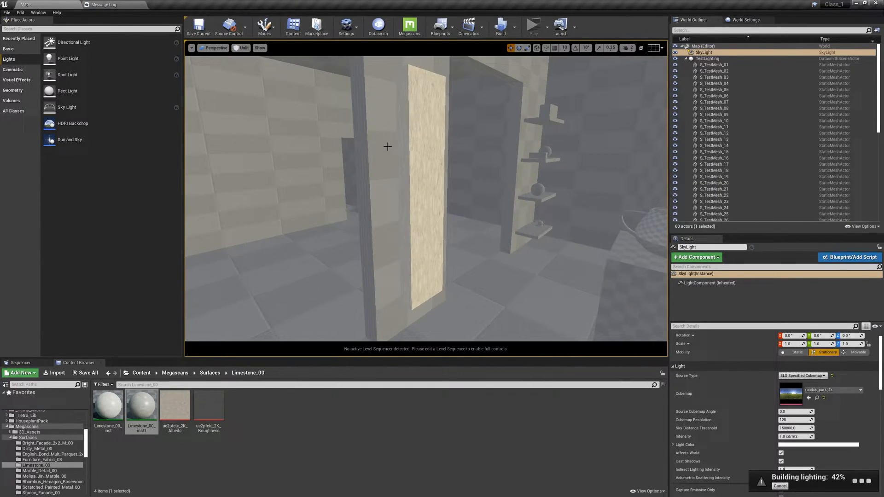
{"action": "left_click", "coordinate": [244, 47]}
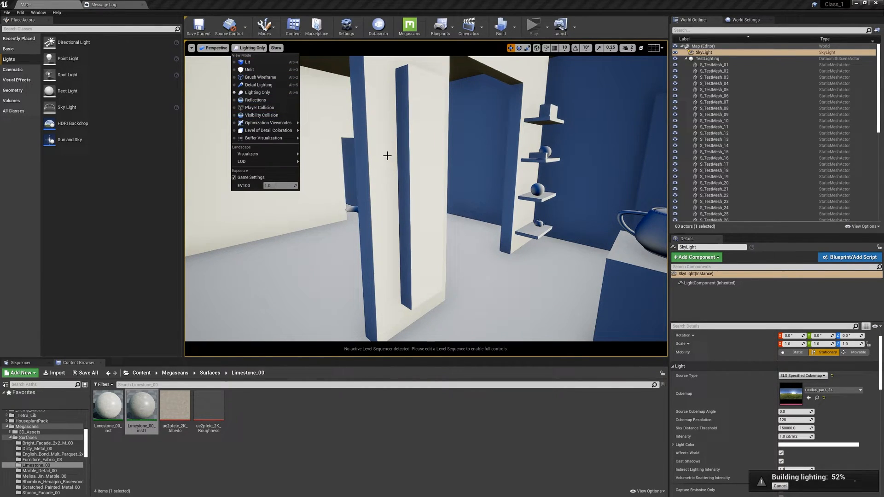
{"action": "left_click", "coordinate": [247, 62]}
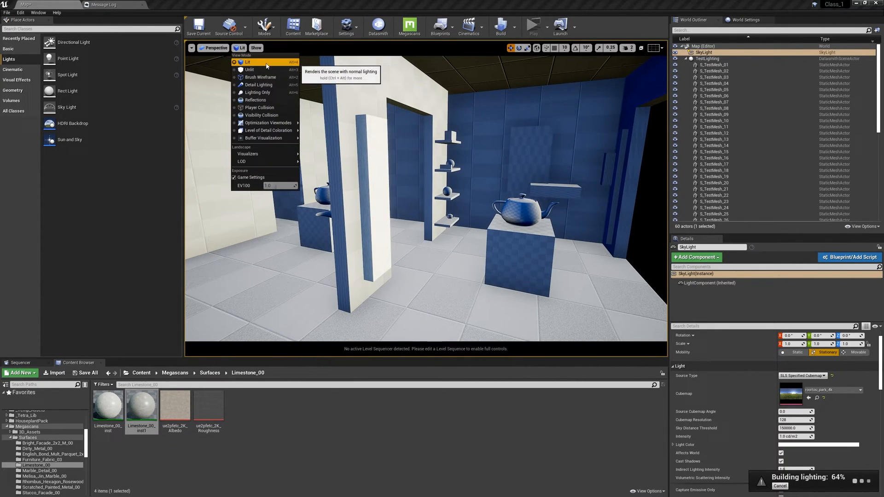
{"action": "left_click", "coordinate": [249, 69]}
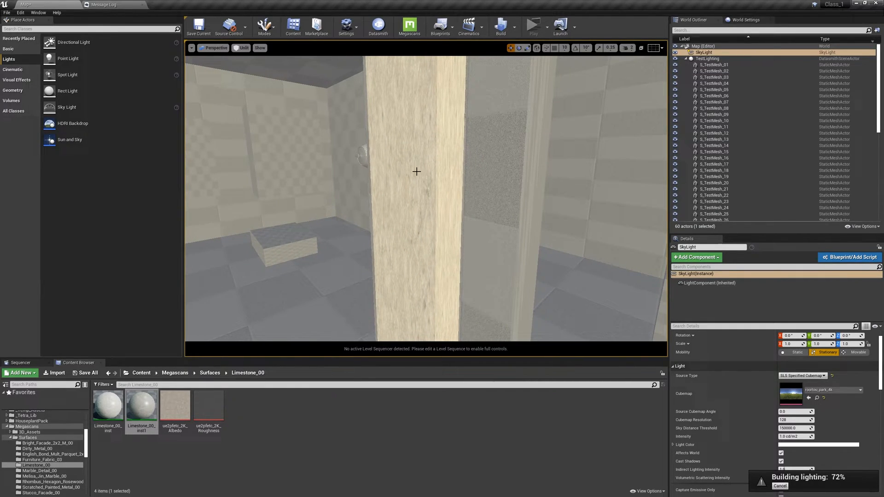
{"action": "left_click", "coordinate": [243, 47]}
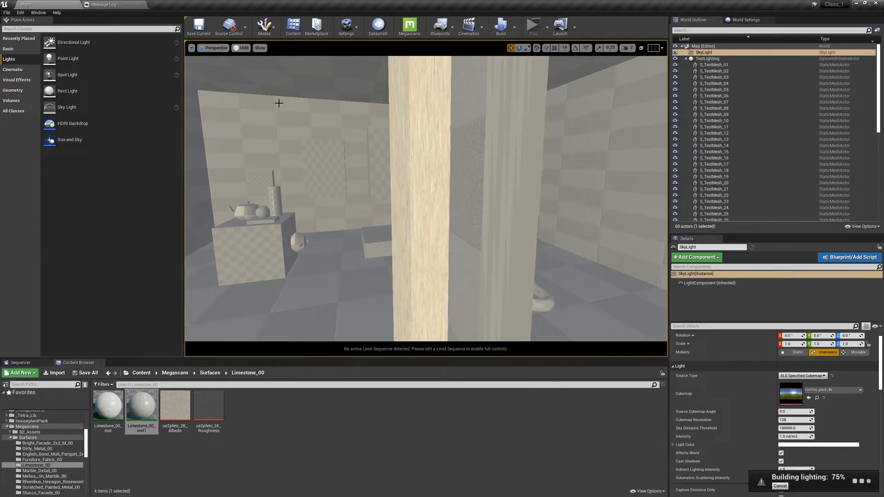
{"action": "left_click", "coordinate": [243, 47]}
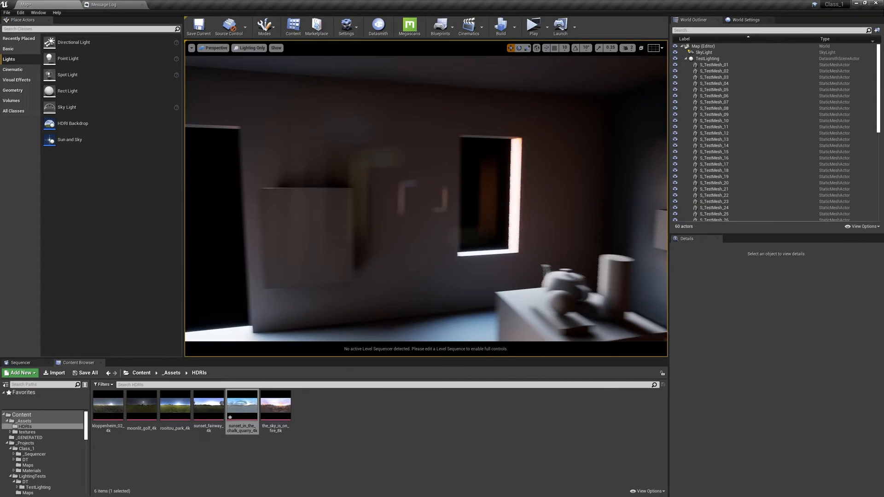
- Place Exponential Height Fog and Atmospheric Fog from Place Actors and select the Atmospheric Fog
{"action": "type", "text": "expo"}
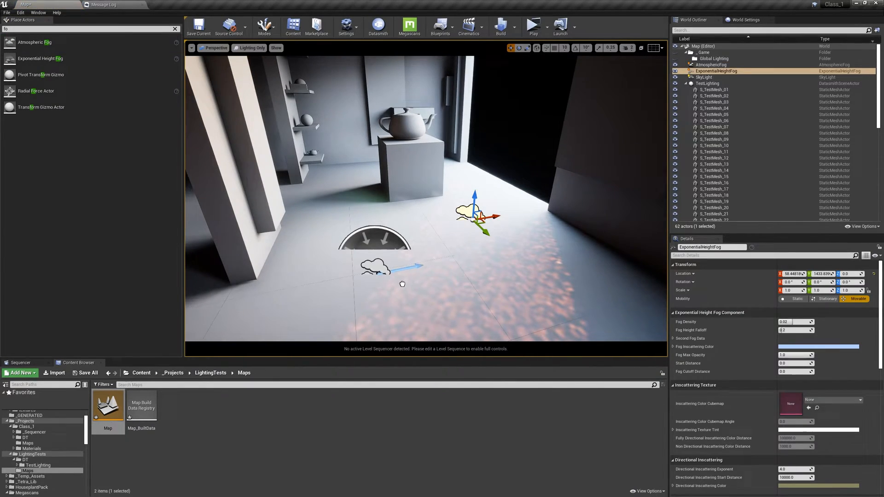
{"action": "left_click", "coordinate": [710, 64]}
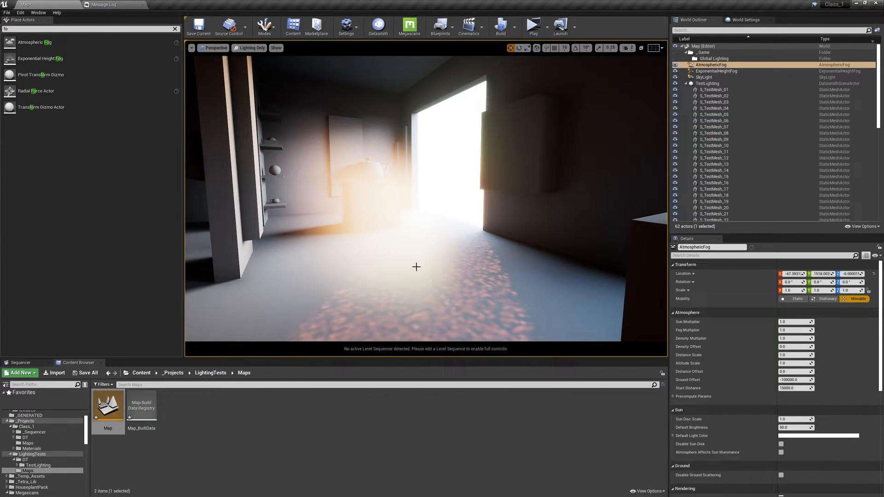
{"action": "left_click", "coordinate": [716, 58]}
{"action": "type", "text": "post"}
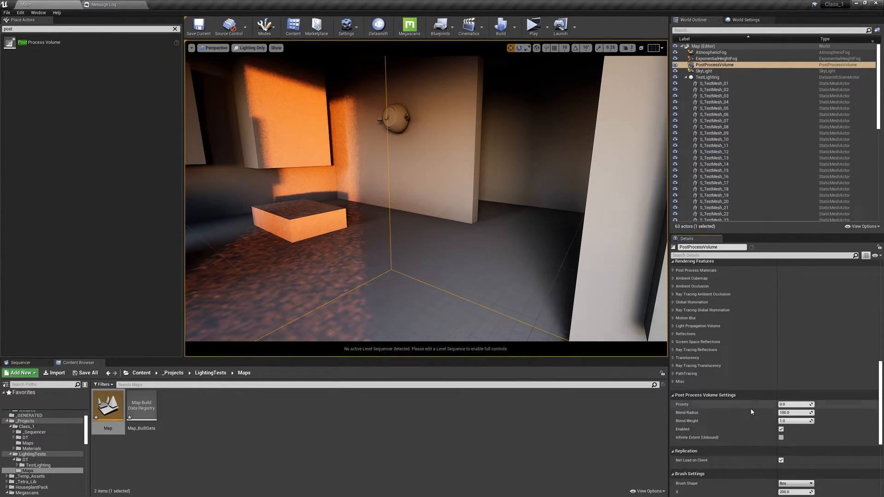
- Add a Post Process Volume and enable its Lens Flares Intensity and Bokeh Size overrides
{"action": "left_click", "coordinate": [782, 437]}
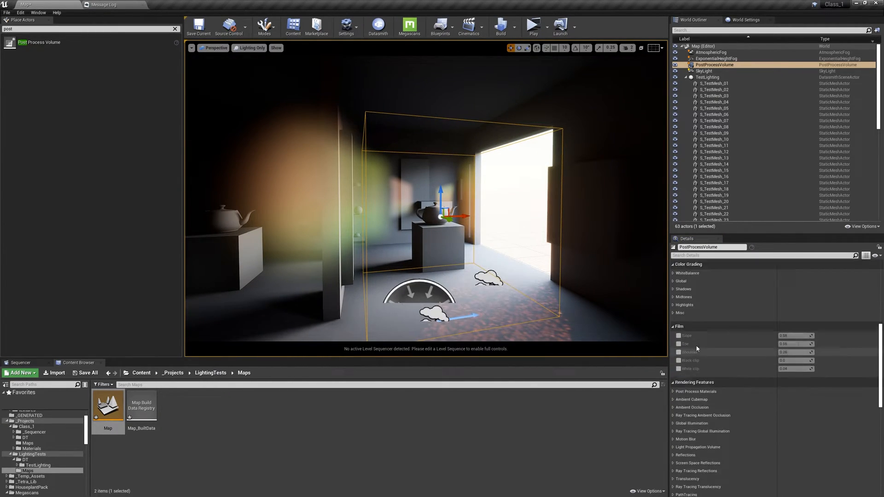
{"action": "scroll", "scroll_direction": "down", "scroll_amount": 3}
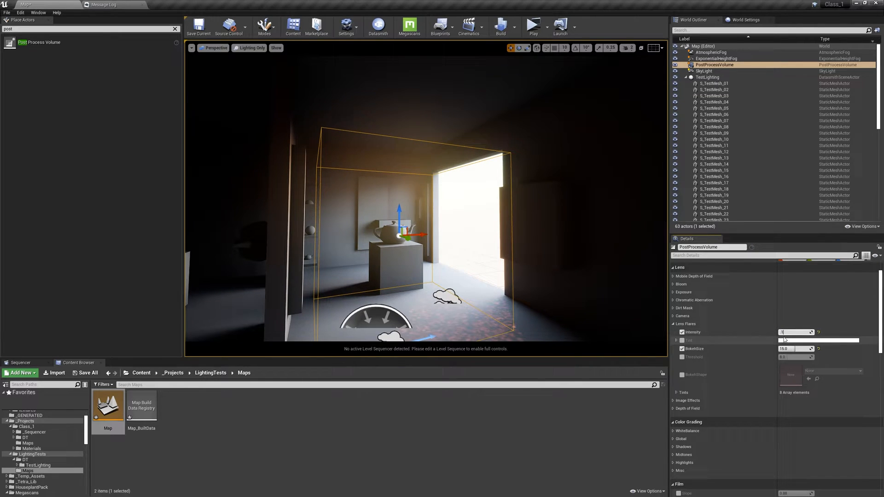
{"action": "left_click", "coordinate": [703, 71]}
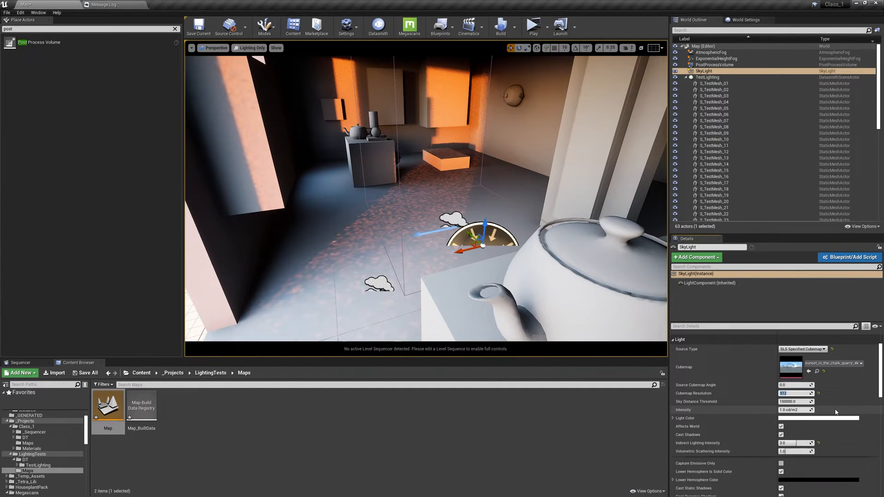
- Enable Overridden Light Map Res of 1024 on the S_TestMesh wall actors
{"action": "left_click", "coordinate": [715, 84]}
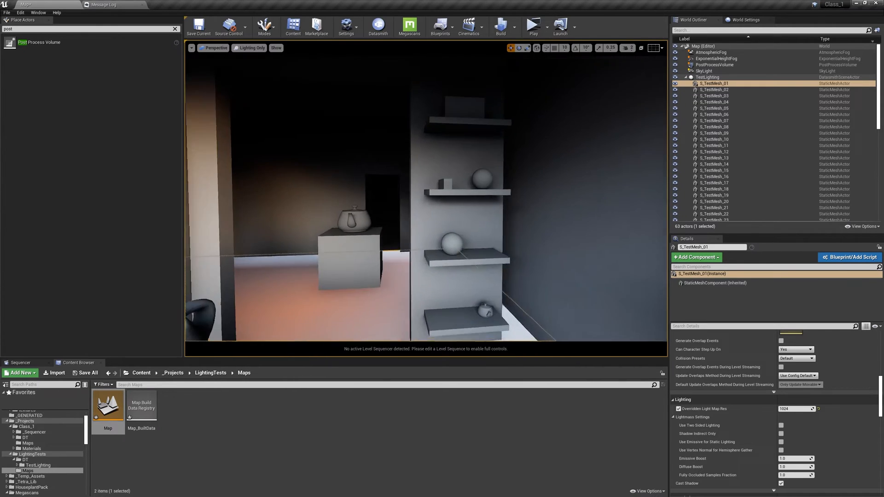
{"action": "left_click", "coordinate": [713, 145]}
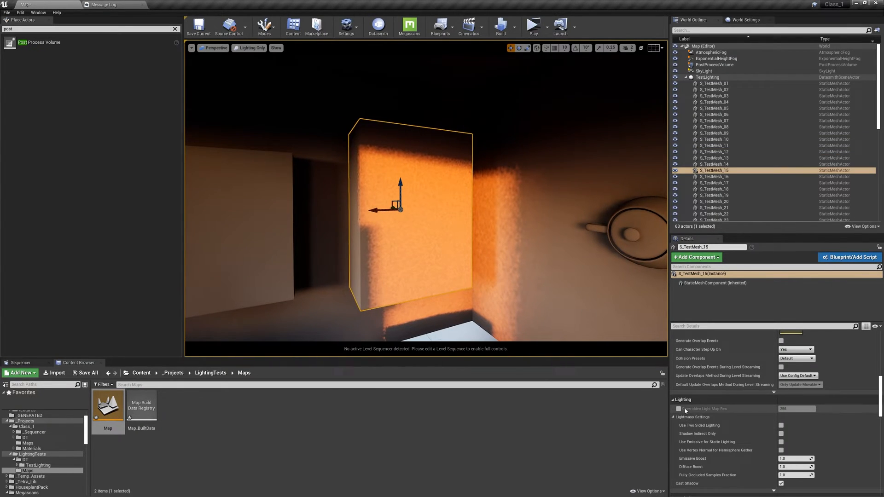
{"action": "left_click", "coordinate": [715, 126]}
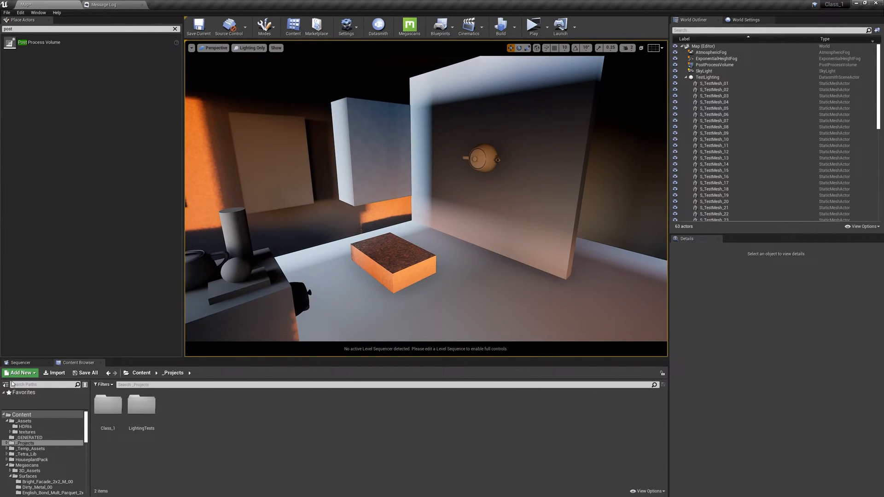
- Add the First Person feature pack to the project and play the level in the viewport
{"action": "left_click", "coordinate": [21, 373]}
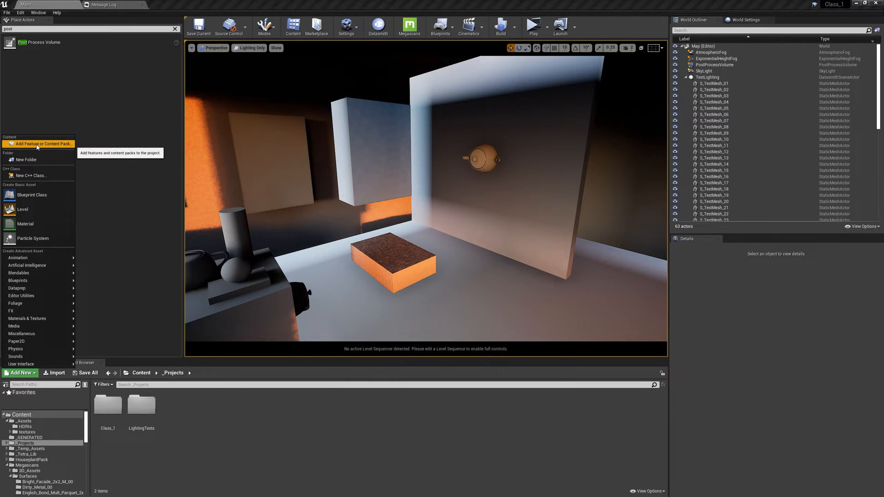
{"action": "left_click", "coordinate": [41, 143]}
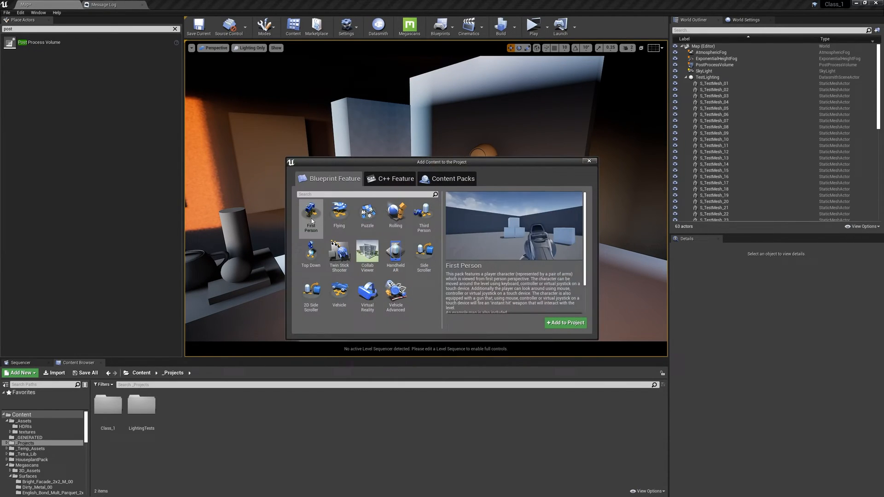
{"action": "left_click", "coordinate": [395, 255]}
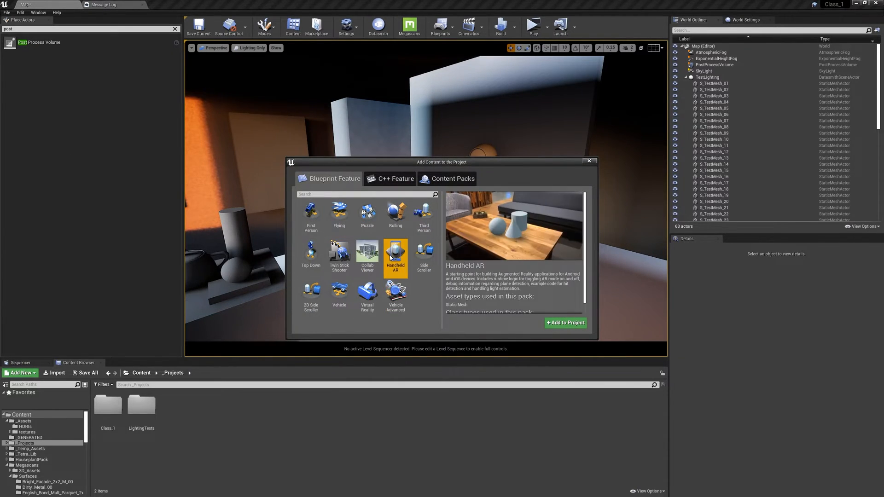
{"action": "left_click", "coordinate": [311, 216]}
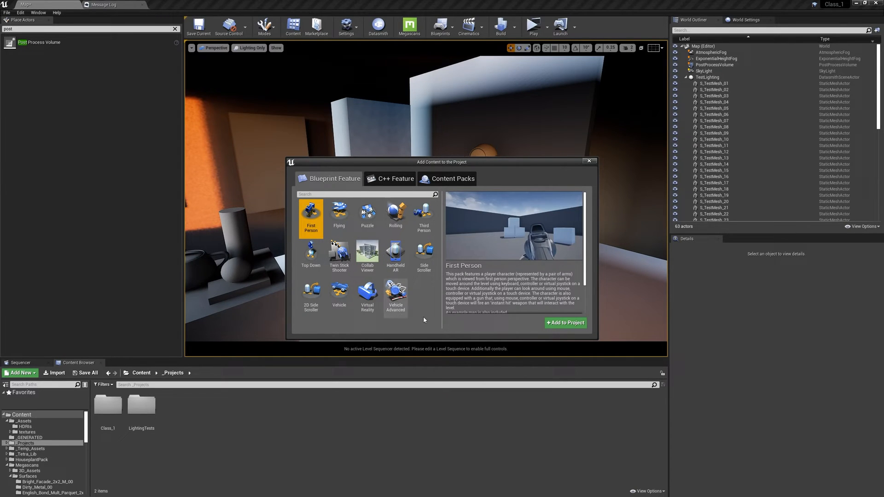
{"action": "left_click_drag", "start_coordinate": [442, 162], "coordinate": [442, 149]}
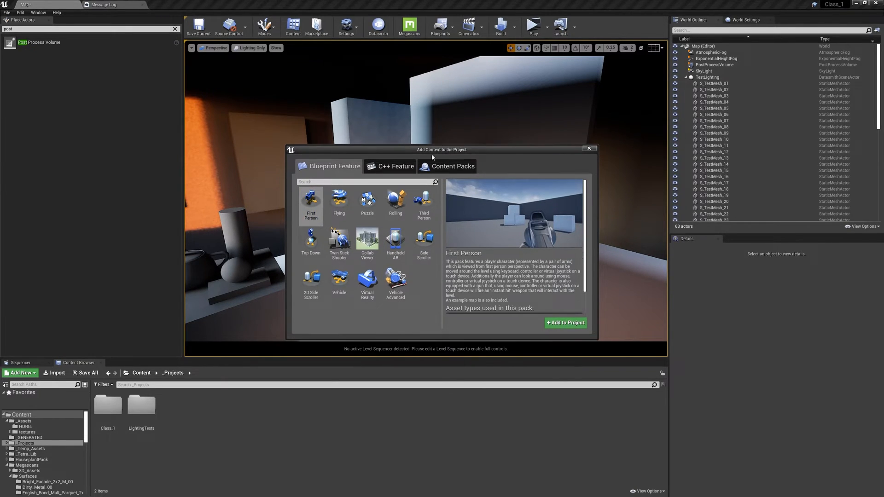
{"action": "mouse_move", "coordinate": [409, 228]}
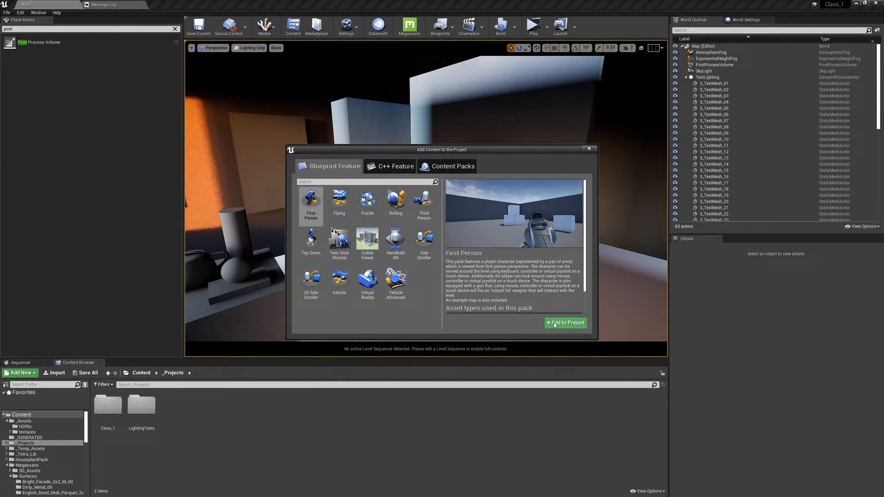
{"action": "left_click", "coordinate": [565, 323]}
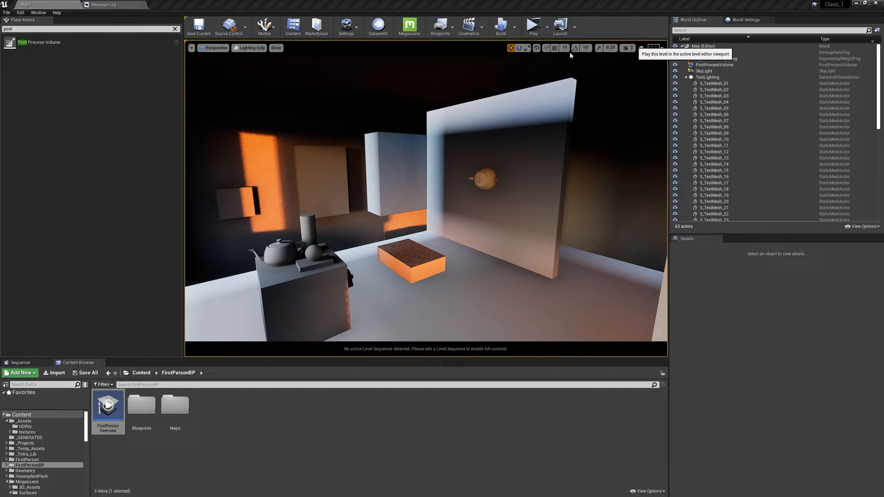
{"action": "left_click", "coordinate": [533, 25]}
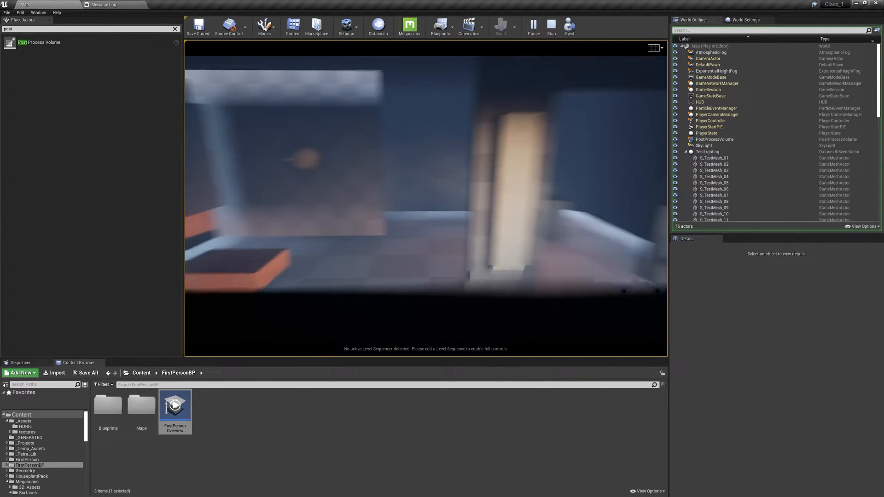
- Stop play and set the World Settings GameMode Override to FirstPersonGameMode
{"action": "left_click", "coordinate": [550, 27]}
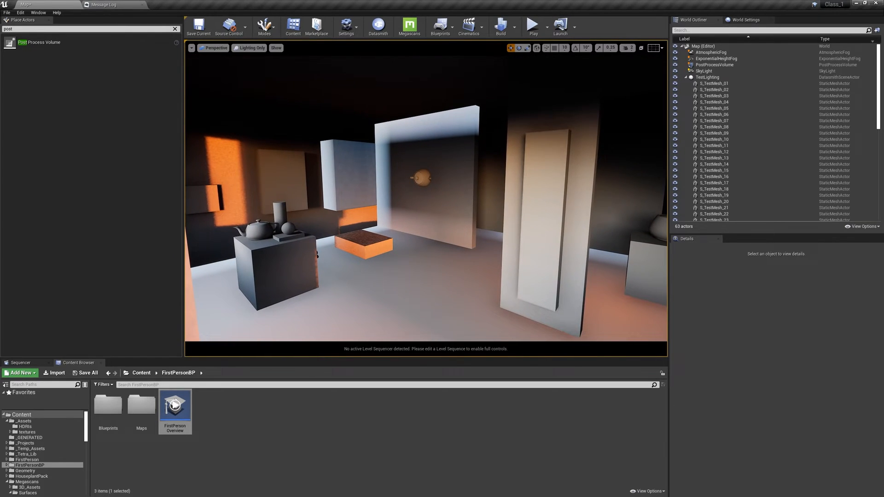
{"action": "left_click", "coordinate": [744, 20]}
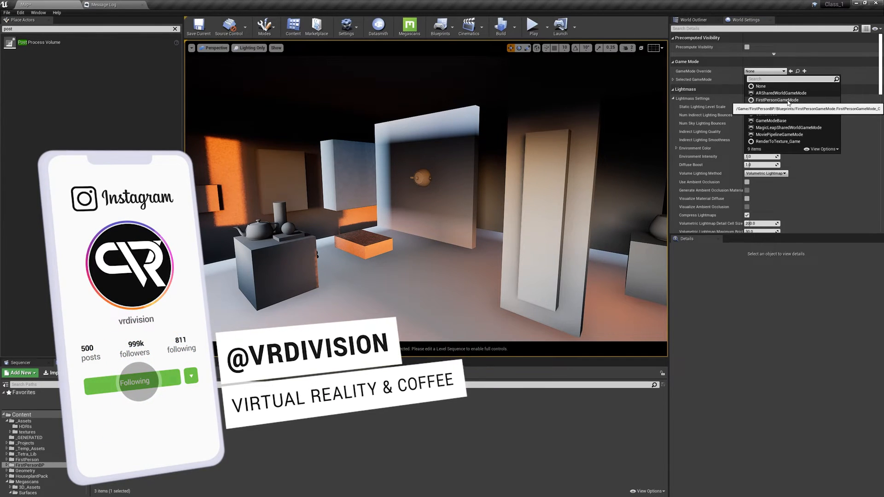
{"action": "left_click", "coordinate": [779, 100]}
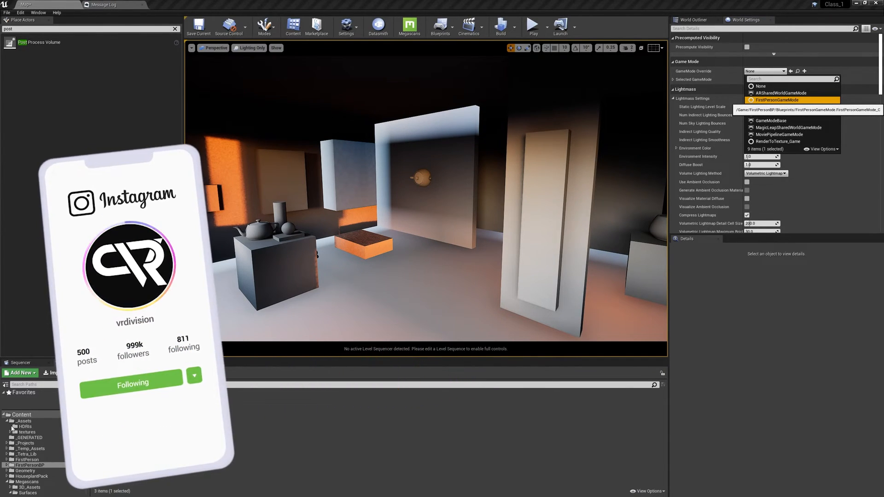
{"action": "left_click", "coordinate": [781, 99]}
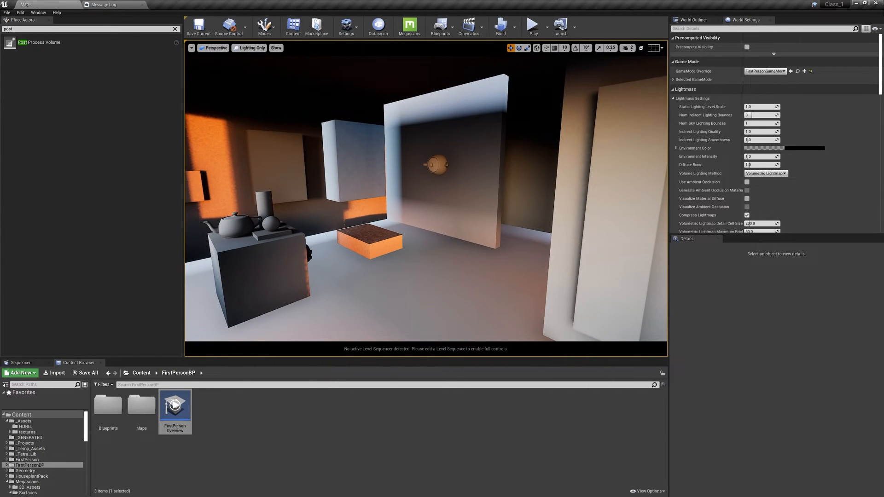
{"action": "left_click", "coordinate": [532, 26]}
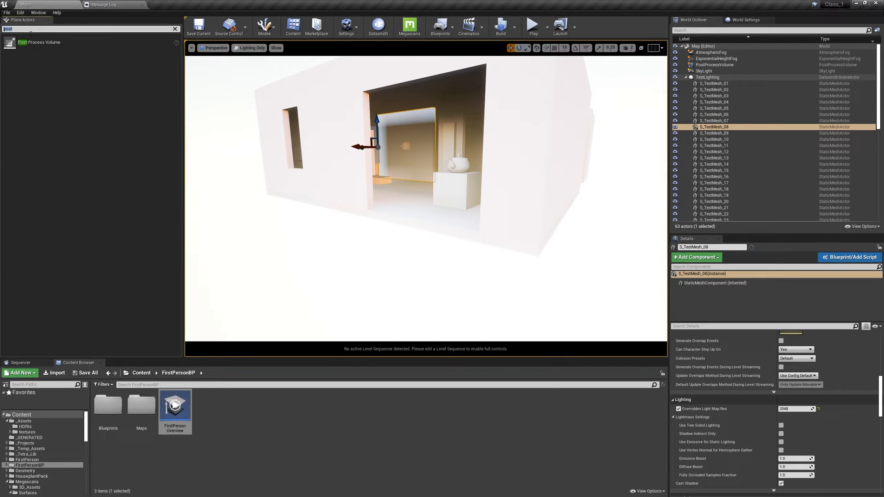
- Search Place Actors for 'block' to find and place a Blocking Volume around the room
{"action": "type", "text": "block"}
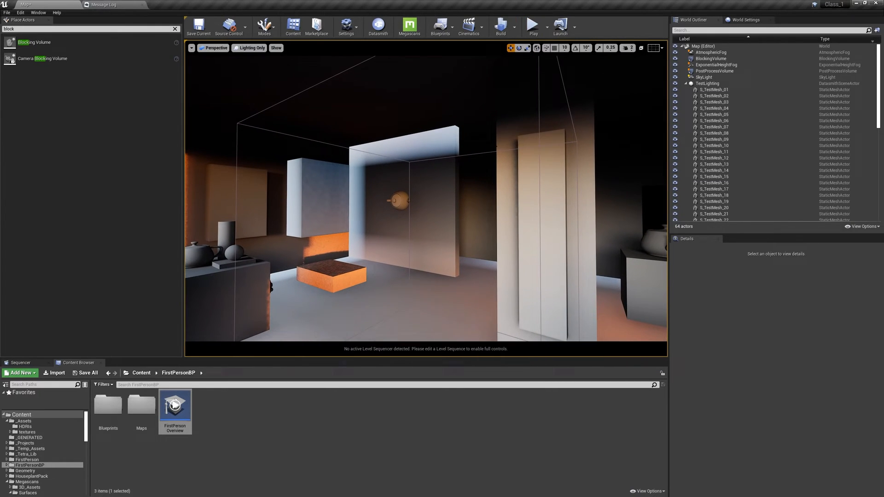
- Change the viewport view mode from Lighting Only to Lit
{"action": "left_click", "coordinate": [531, 25]}
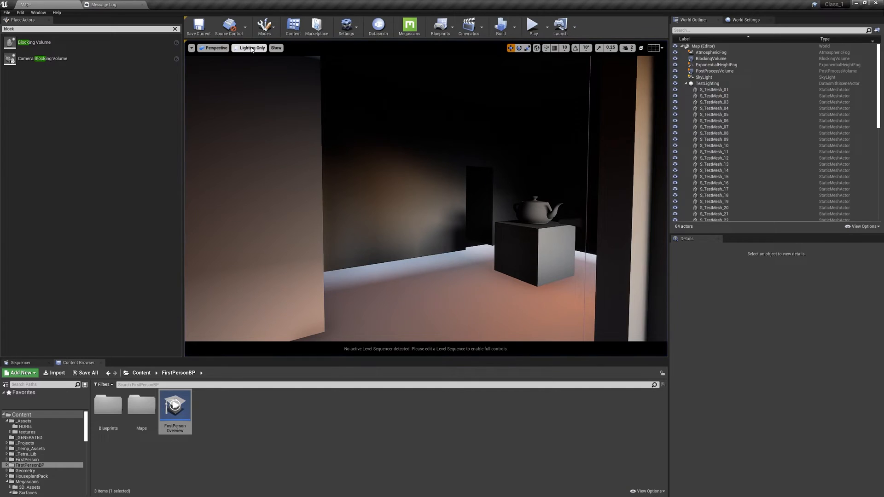
{"action": "left_click", "coordinate": [251, 47]}
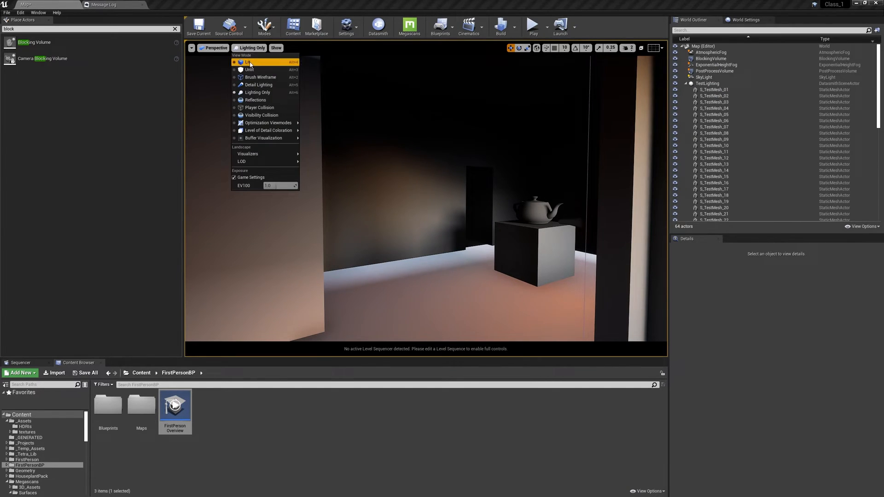
{"action": "left_click", "coordinate": [248, 61]}
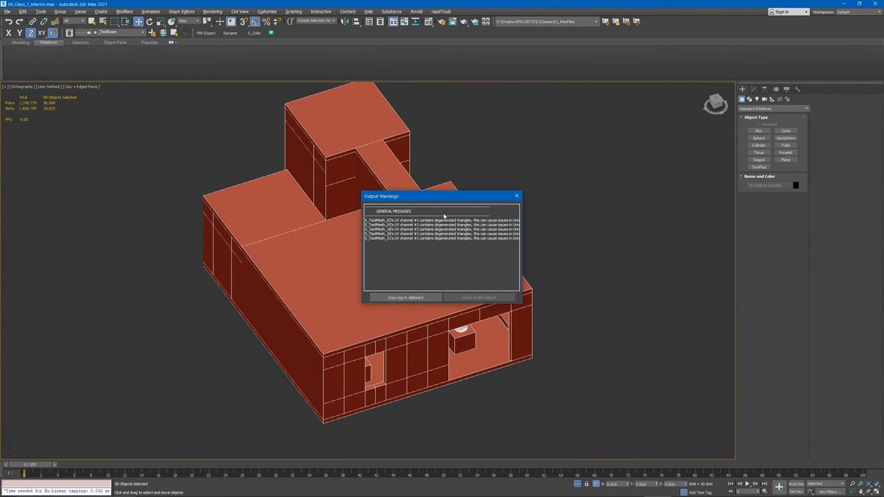
- Close the Output Warnings dialog and show the Modify panel for the 58 selected objects
{"action": "left_click", "coordinate": [515, 195]}
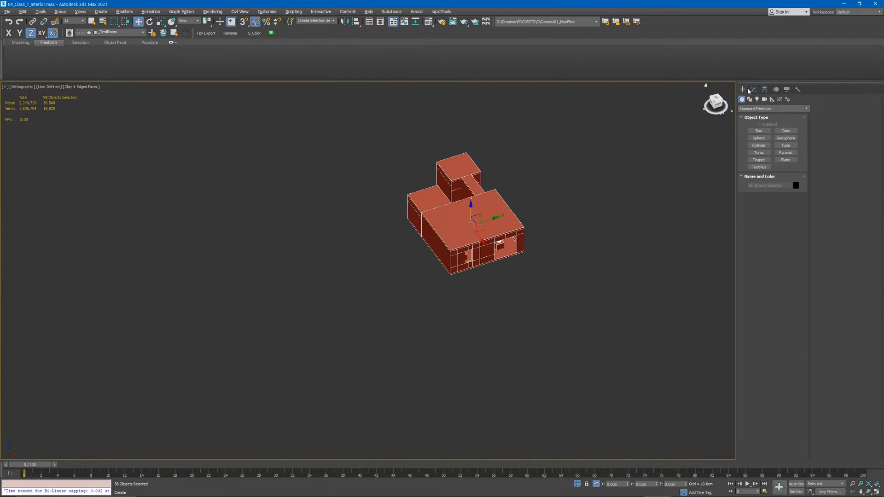
{"action": "left_click", "coordinate": [752, 89]}
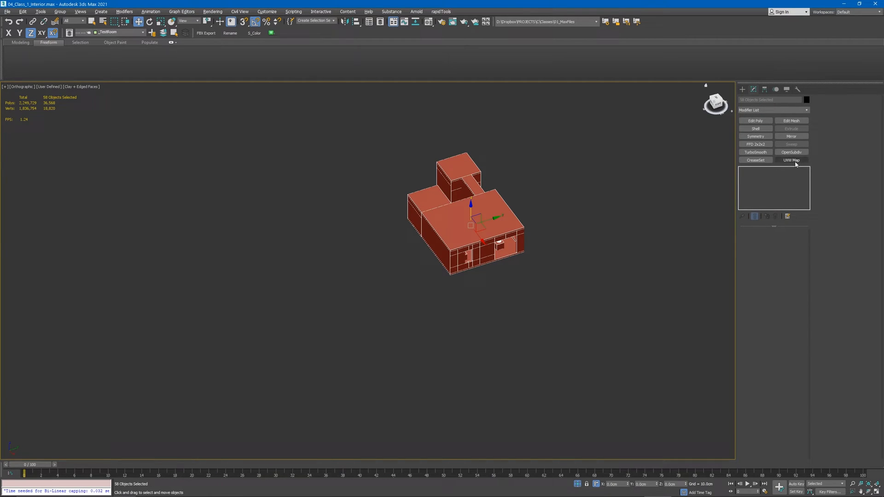
{"action": "left_click", "coordinate": [791, 160]}
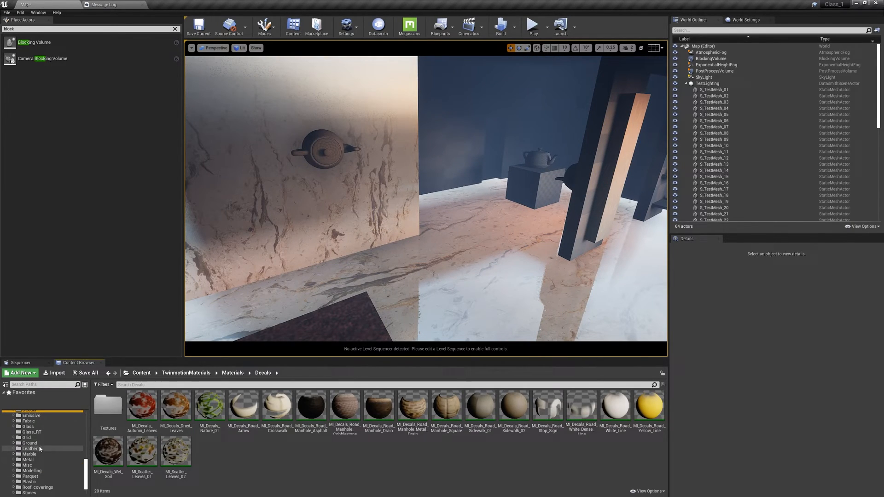
- Browse to the Twinmotion Concrete folder and open the MI_PouredConcrete03 material instance
{"action": "left_click", "coordinate": [29, 442]}
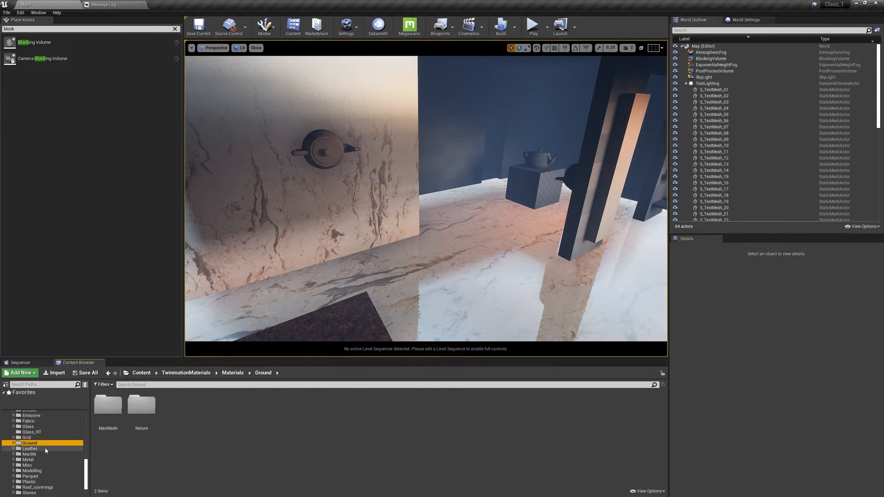
{"action": "left_click", "coordinate": [31, 426]}
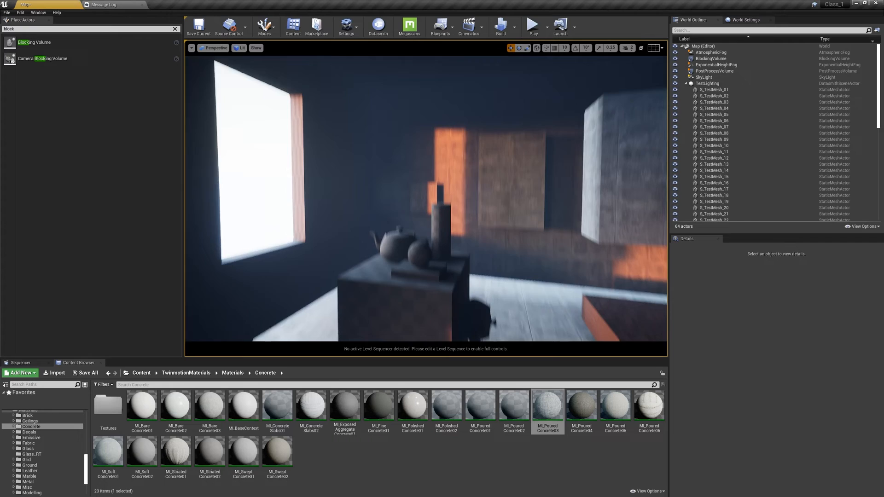
{"action": "double_click", "coordinate": [546, 405]}
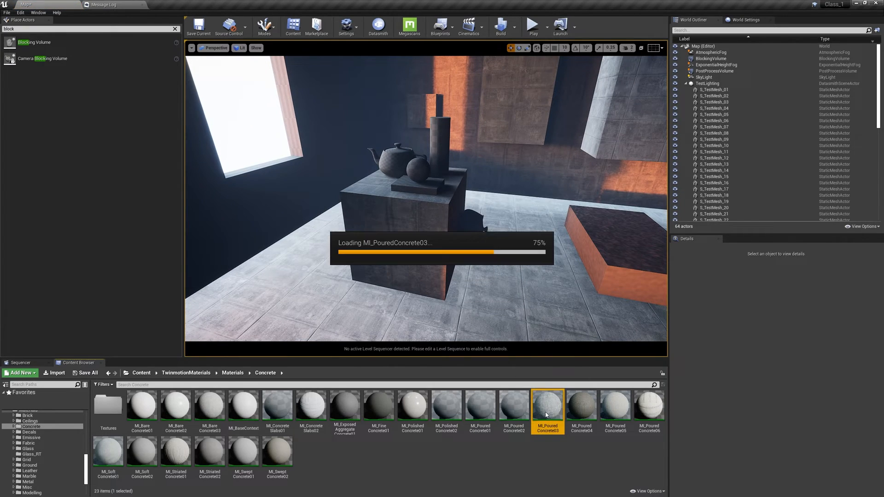
{"action": "double_click", "coordinate": [546, 405]}
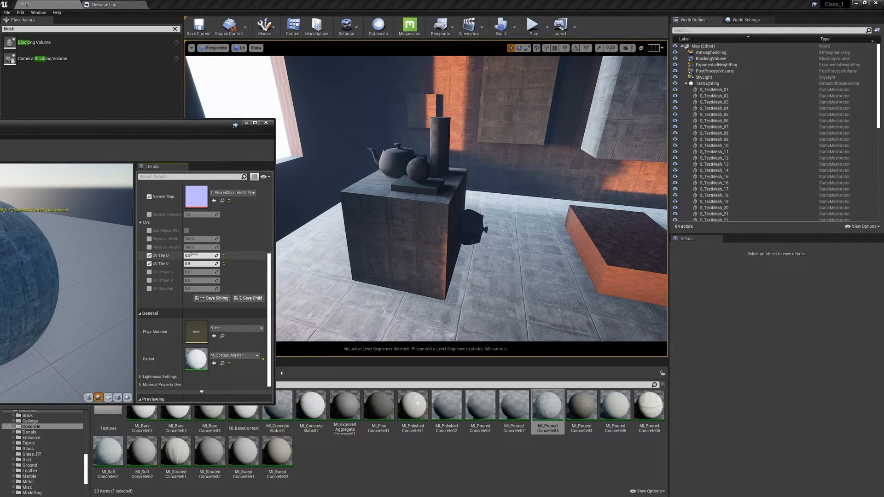
- Open the parent M_Opaque_Master material and locate its MF_UVs node
{"action": "left_click_drag", "start_coordinate": [201, 255], "coordinate": [212, 255]}
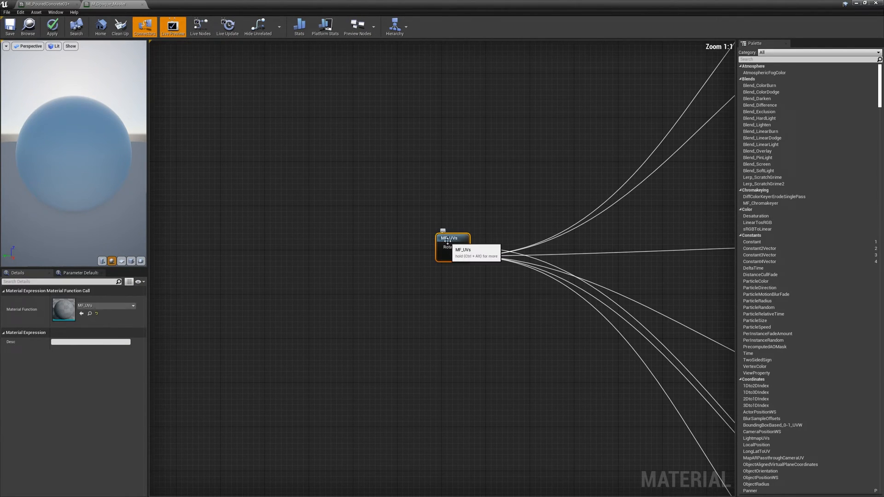
- Inspect the MF_UVs and MF_Triplanar_UVs function graphs, then return to MI_PouredConcrete03
{"action": "left_click_drag", "start_coordinate": [451, 238], "coordinate": [403, 240]}
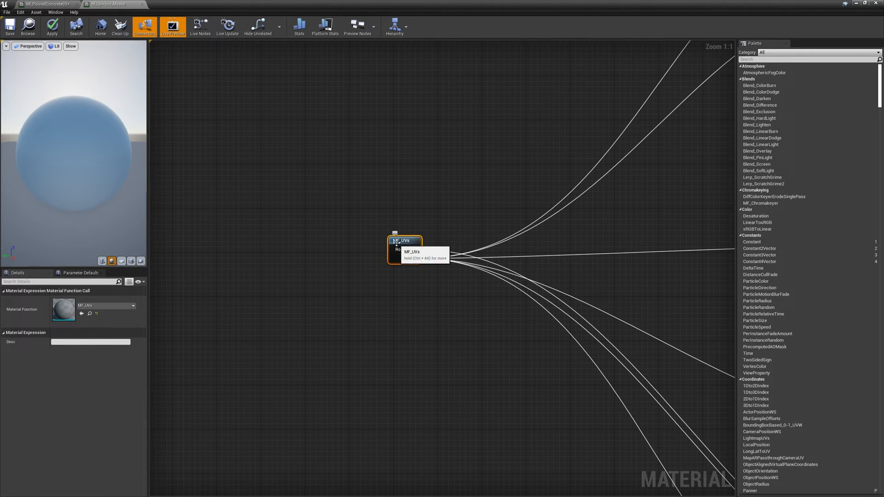
{"action": "double_click", "coordinate": [403, 245]}
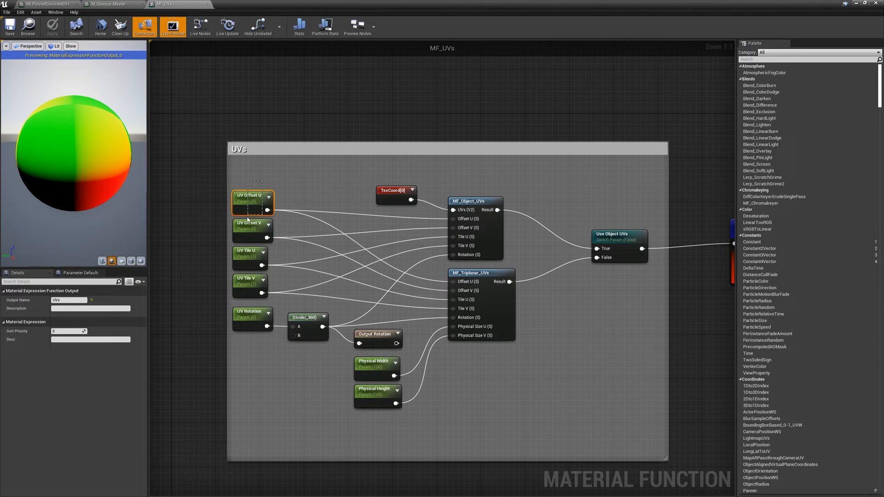
{"action": "left_click", "coordinate": [249, 285]}
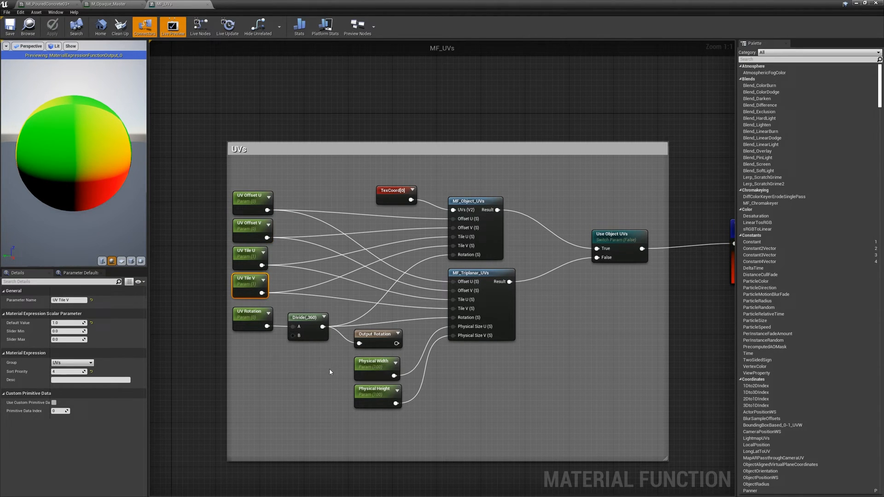
{"action": "left_click", "coordinate": [457, 272]}
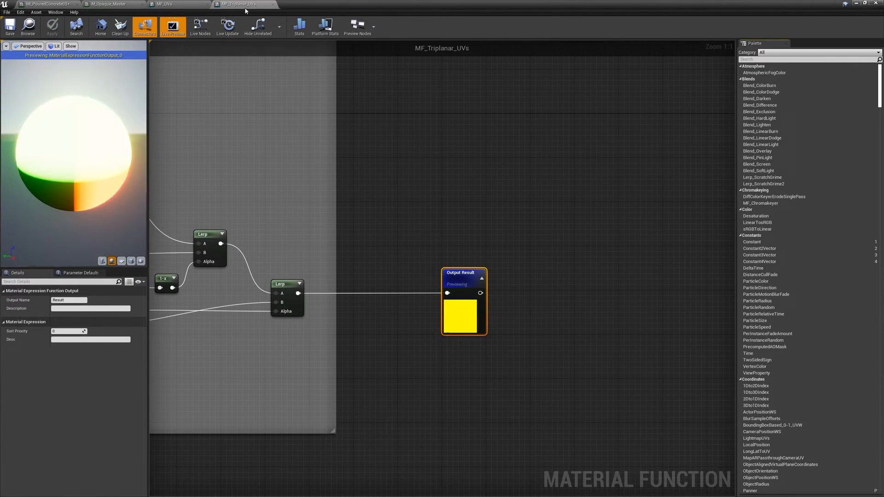
{"action": "scroll", "scroll_direction": "down", "scroll_amount": 3}
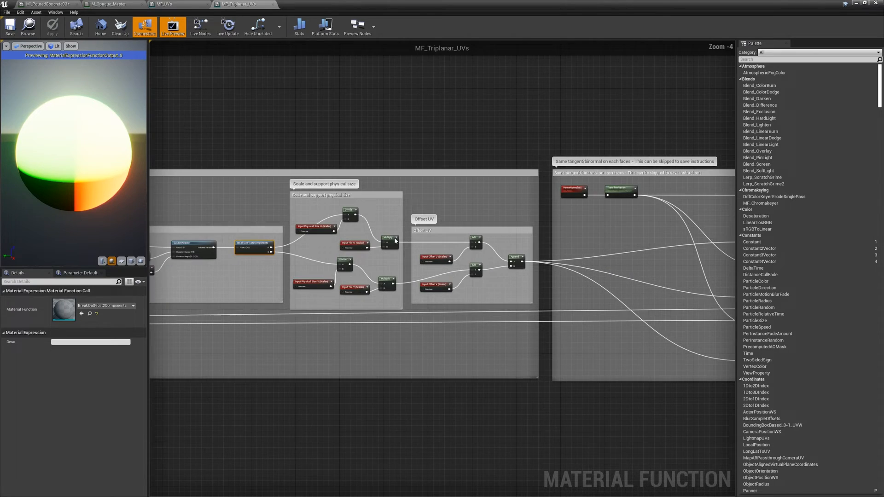
{"action": "left_click", "coordinate": [165, 4]}
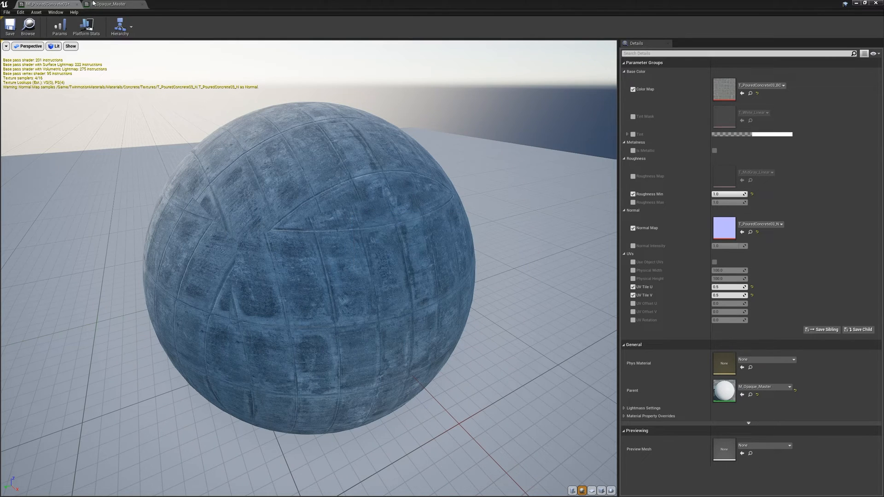
- Return to the level editor tab and select the room's 58 S_TestMesh actors
{"action": "left_click", "coordinate": [86, 27]}
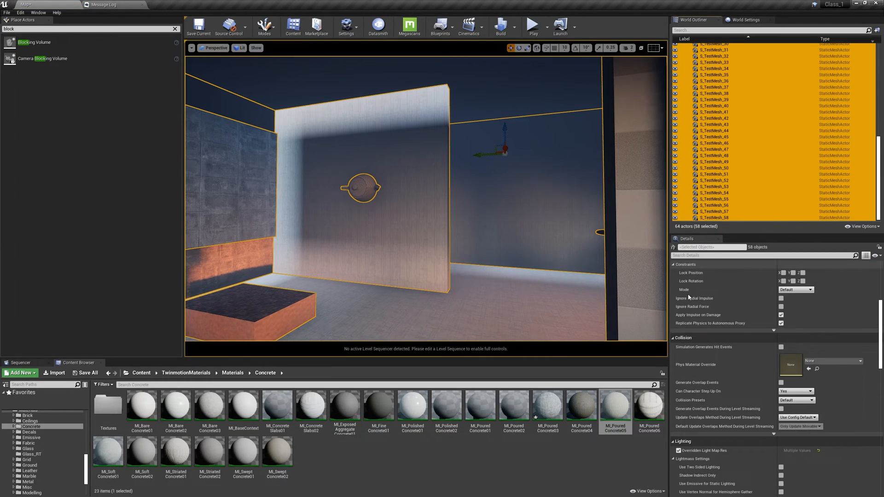
- Apply MI_PouredConcrete06 to the meshes, Striated Concrete 01 to the floor, then browse to Engine/Config
{"action": "left_click", "coordinate": [714, 192]}
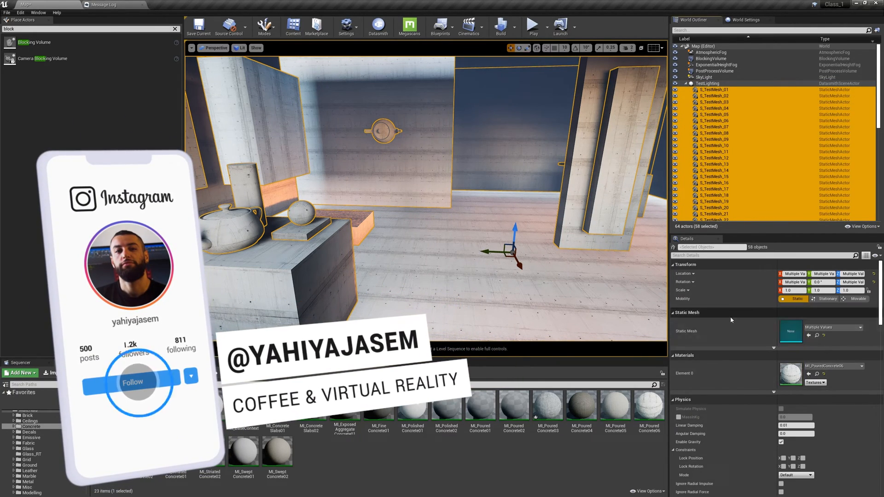
{"action": "left_click", "coordinate": [133, 381]}
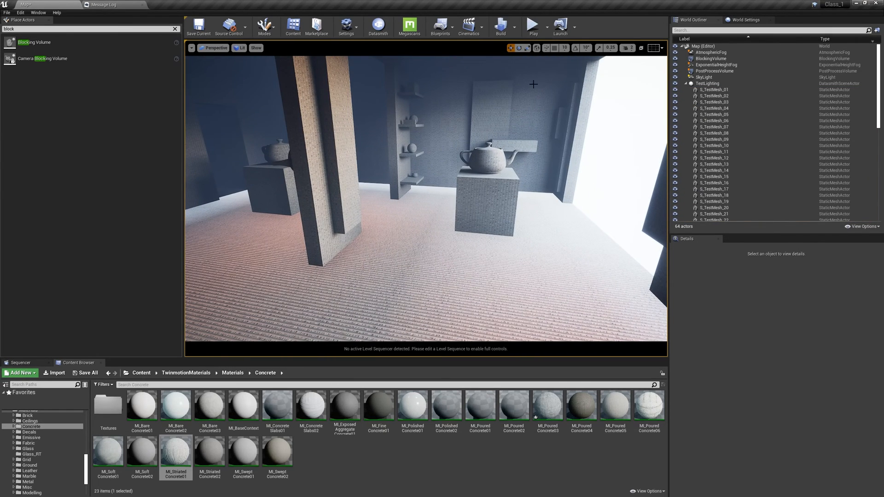
{"action": "left_click", "coordinate": [499, 26]}
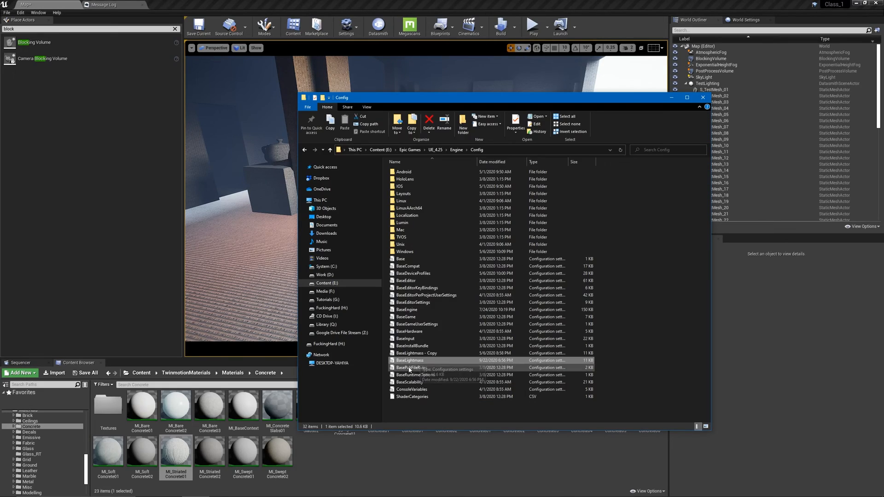
- Review GPU Lightmass GI samples in BaseLightmass.ini, then close it and return to the room
{"action": "double_click", "coordinate": [409, 360]}
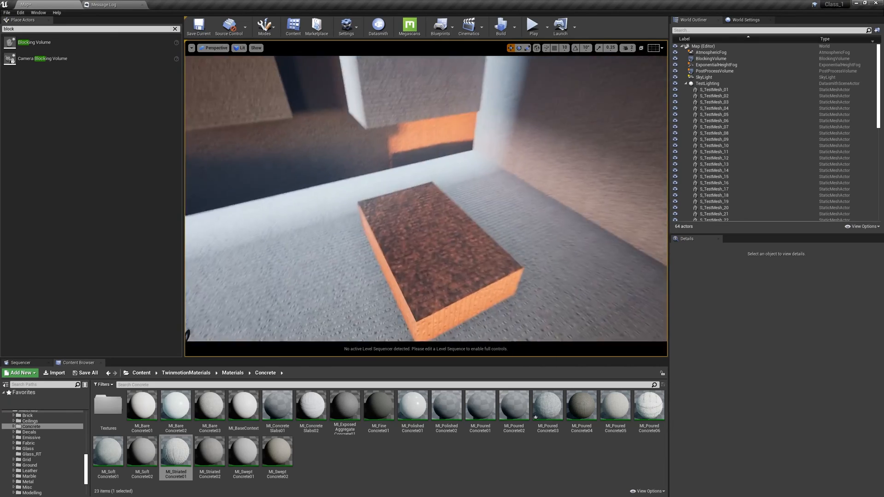
{"action": "left_click", "coordinate": [239, 47]}
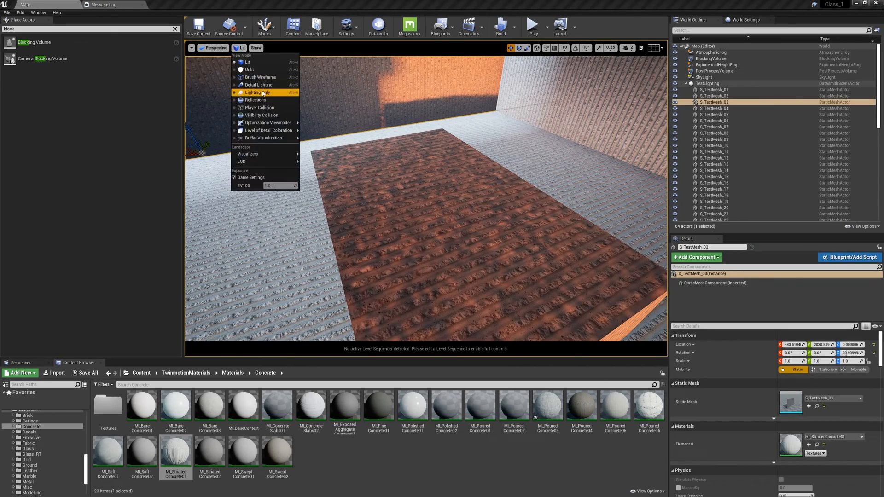
{"action": "key", "text": "alt+tab"}
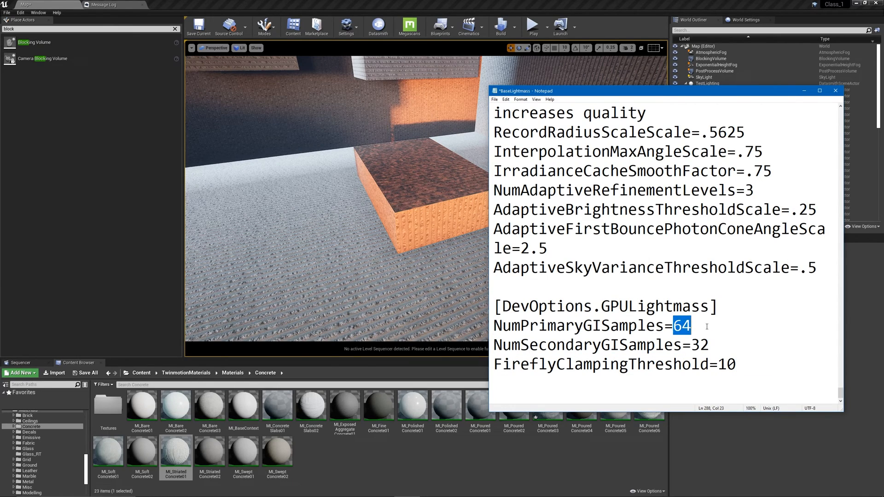
{"action": "left_click", "coordinate": [495, 99]}
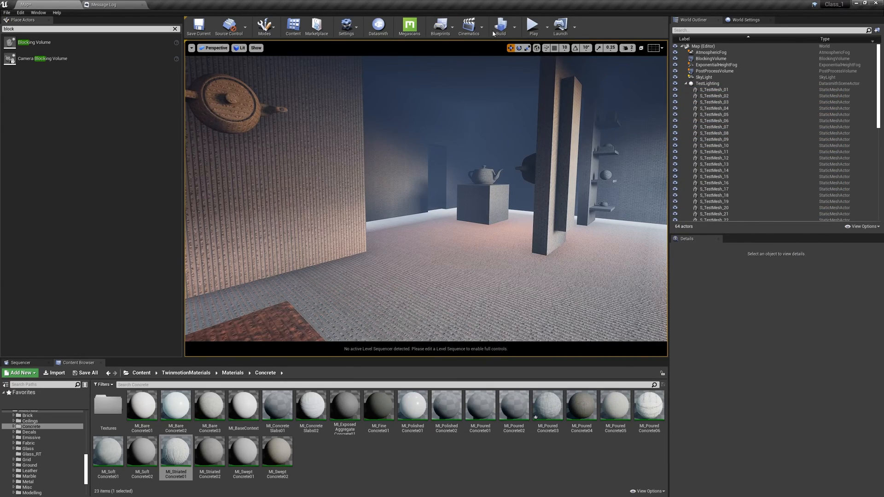
- Launch the GPU Lightmass lighting build and run the test room in First Person play
{"action": "left_click", "coordinate": [500, 26]}
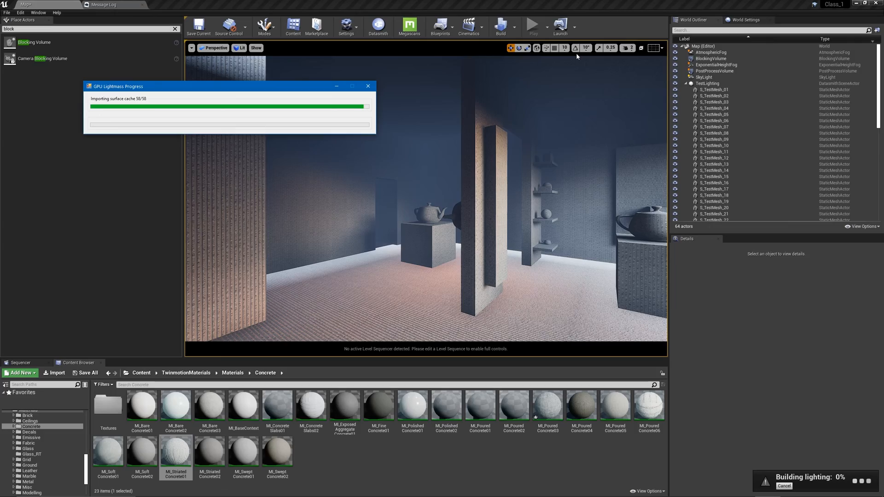
{"action": "left_click", "coordinate": [532, 25]}
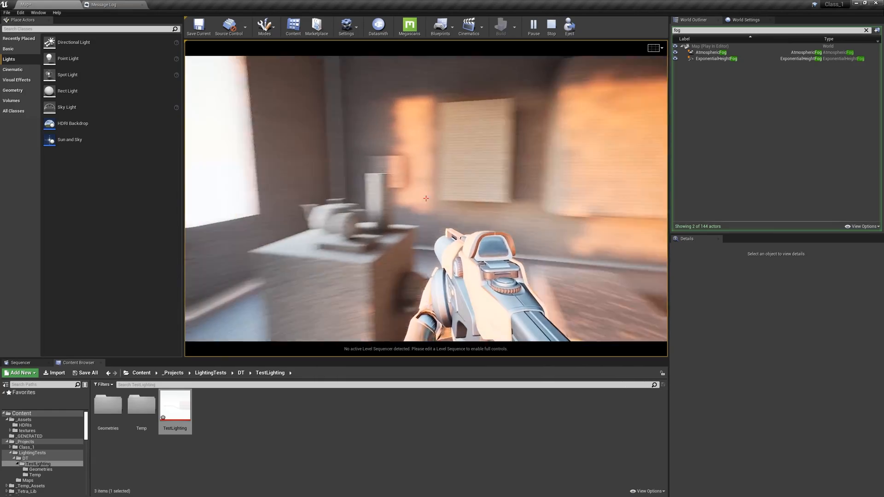